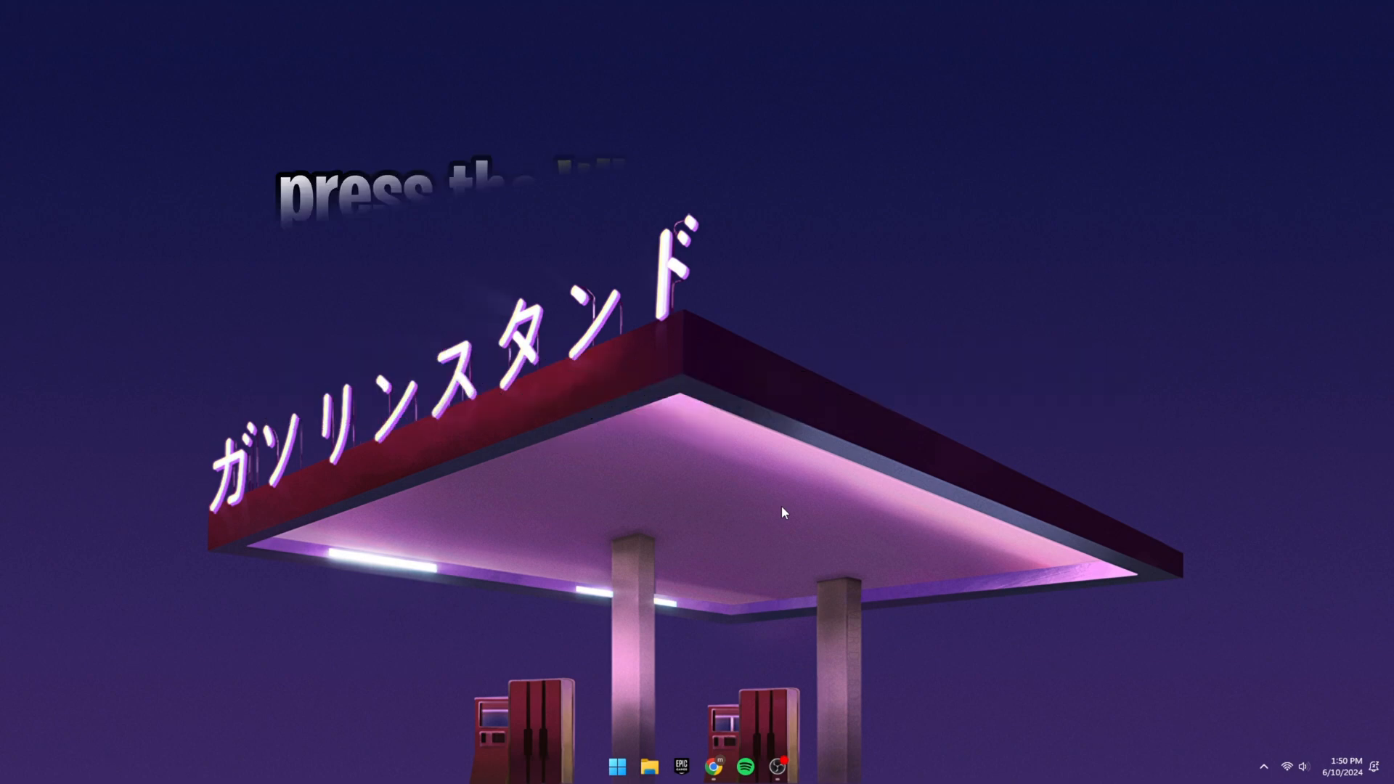
- Open the %localappdata% folder through the Run dialog
key("Win+r")
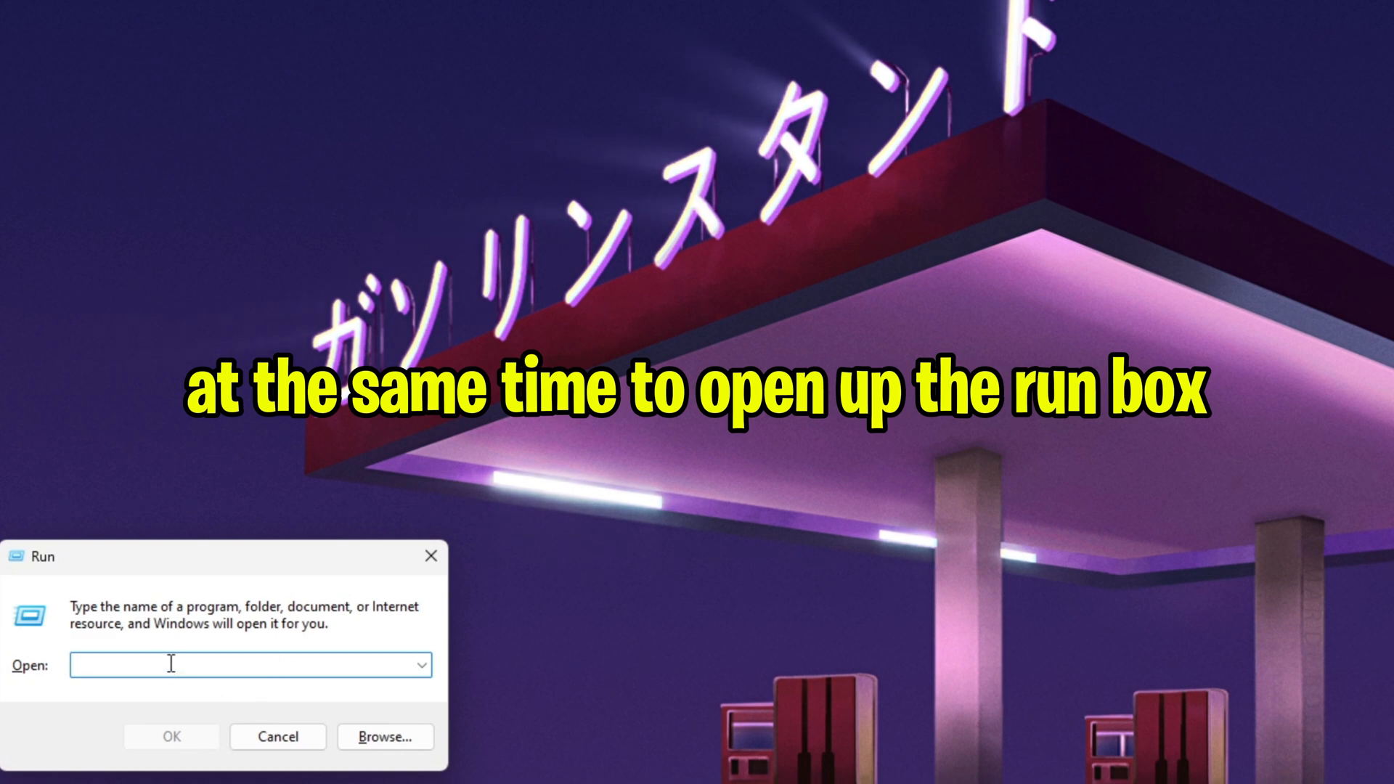
type("%localappdata%")
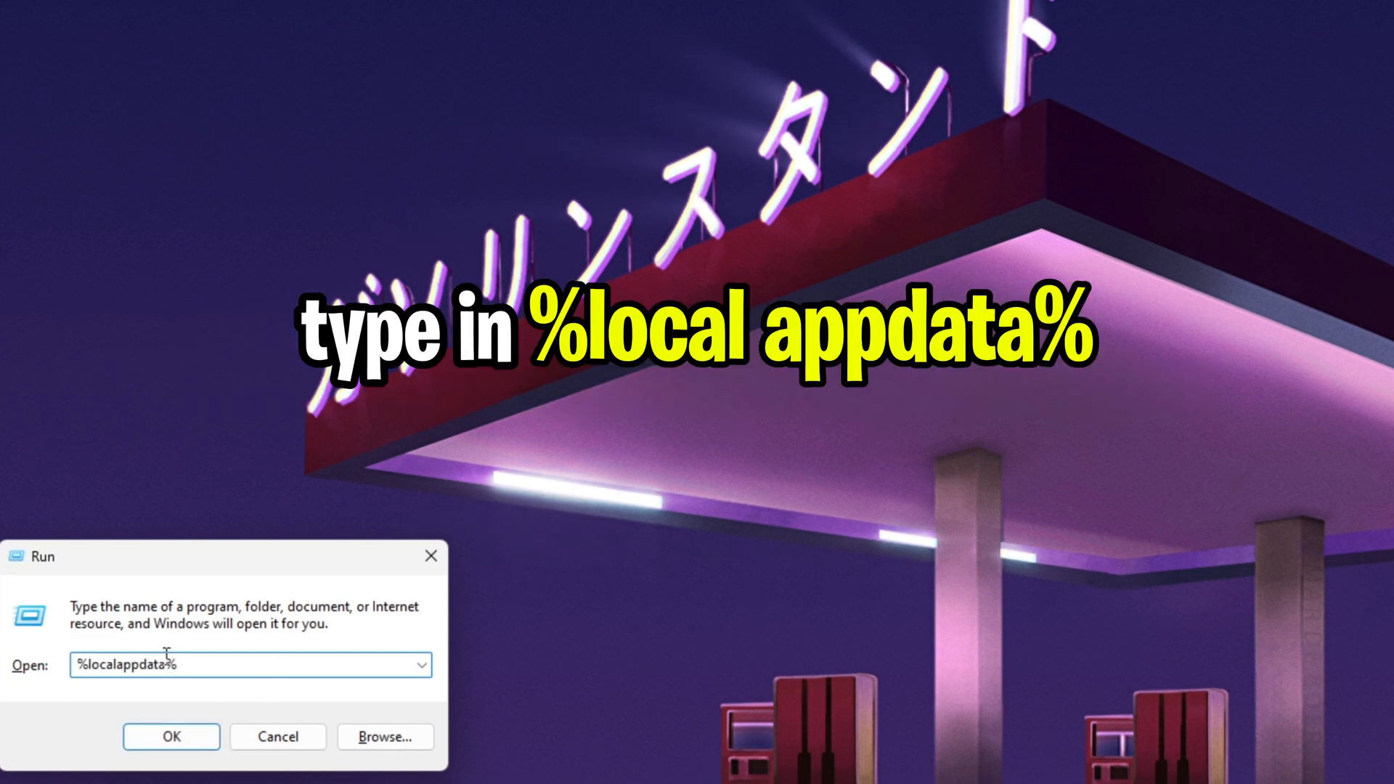
mouse_move(180, 697)
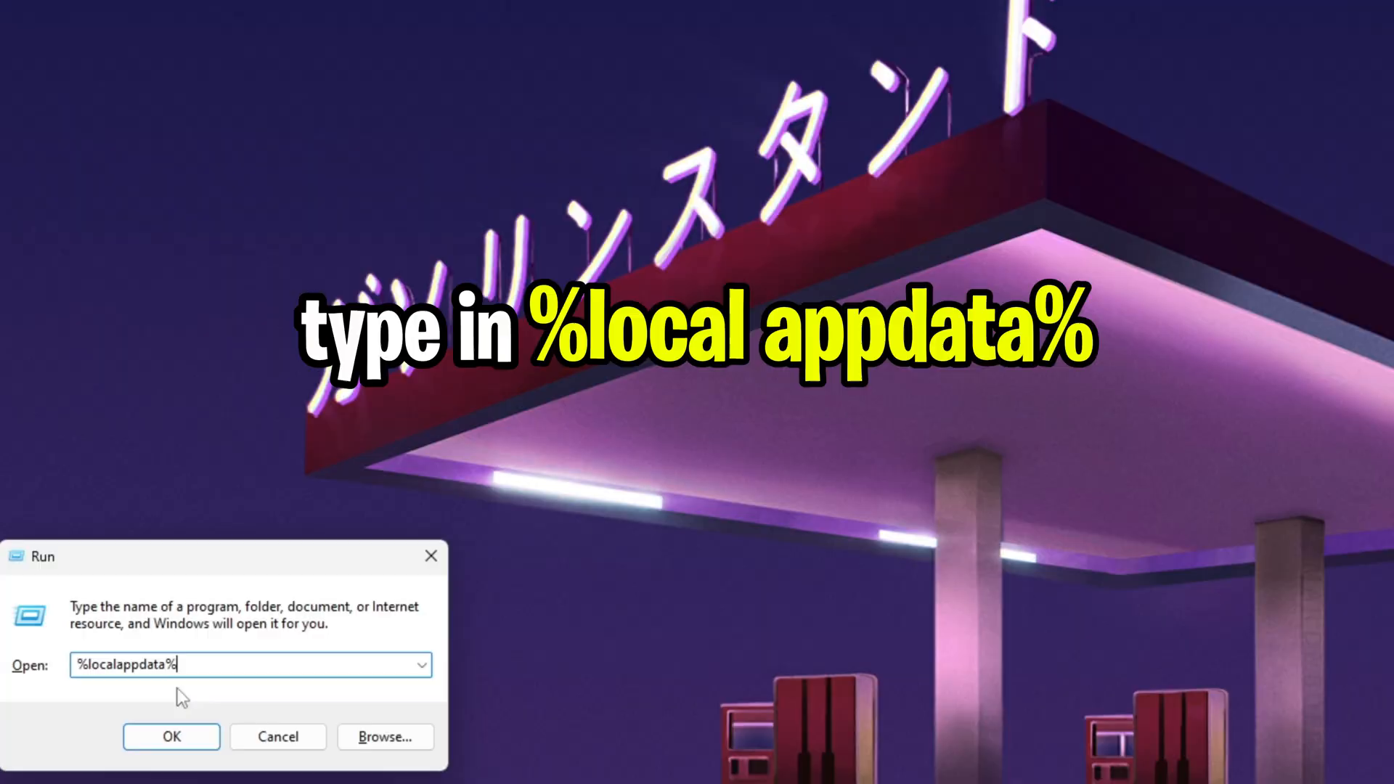
left_click(171, 737)
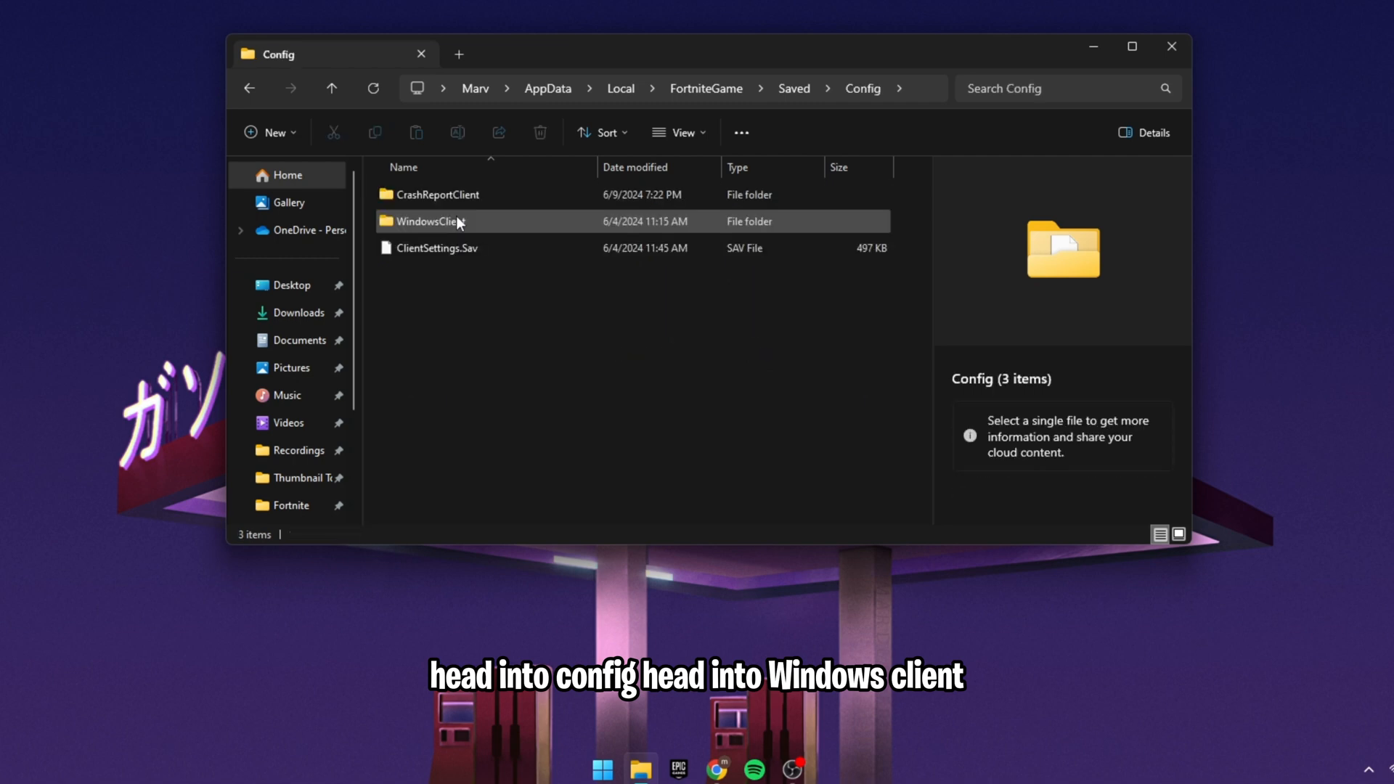
- Open the WindowsClient config folder and select the GameUserSettings file
double_click(430, 221)
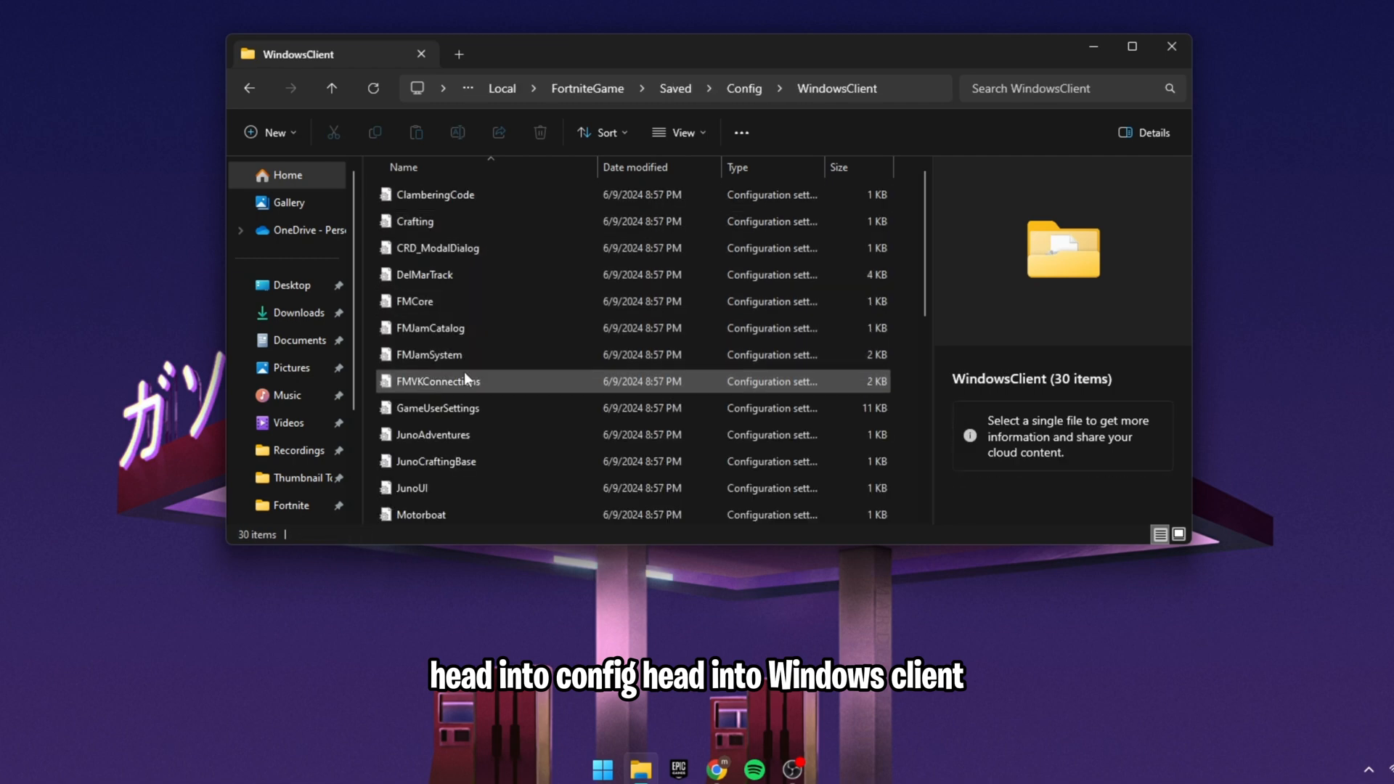
left_click(437, 407)
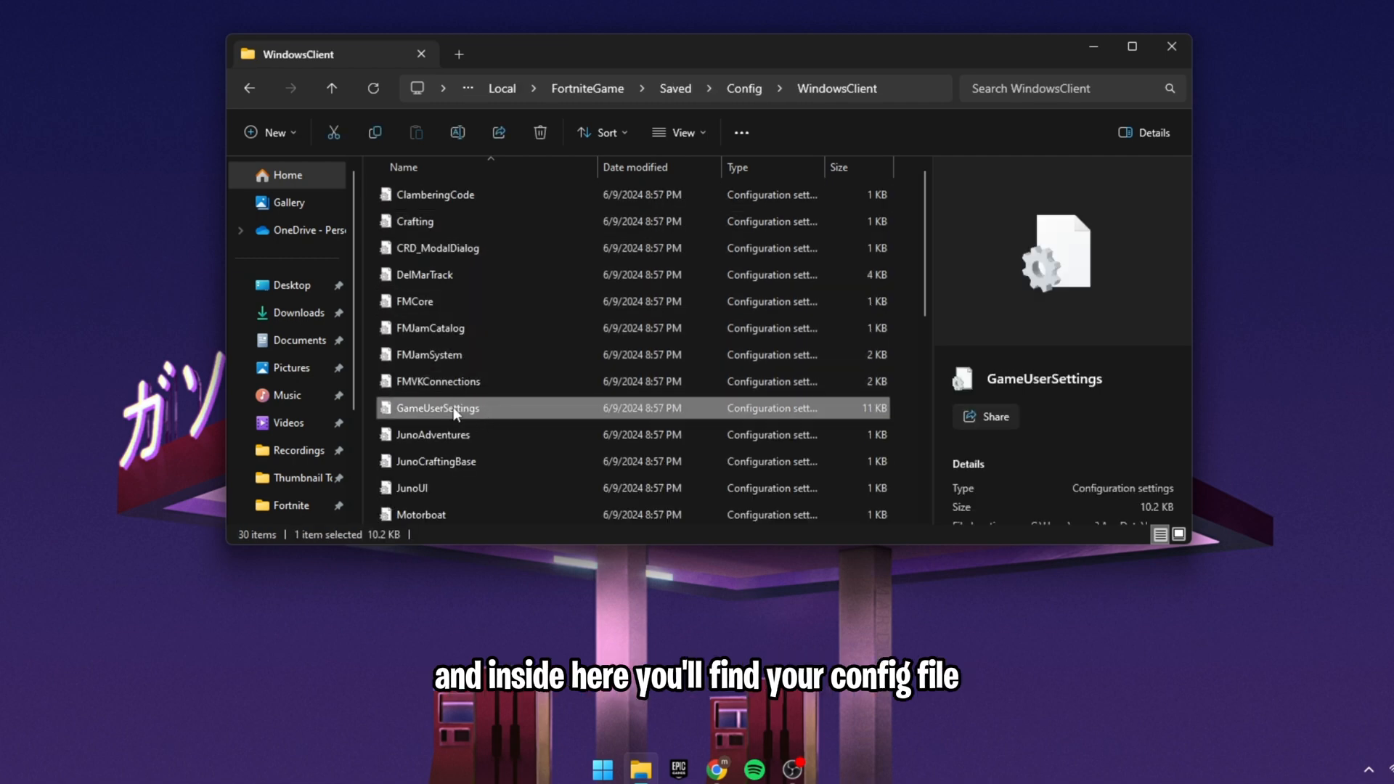
mouse_move(462, 408)
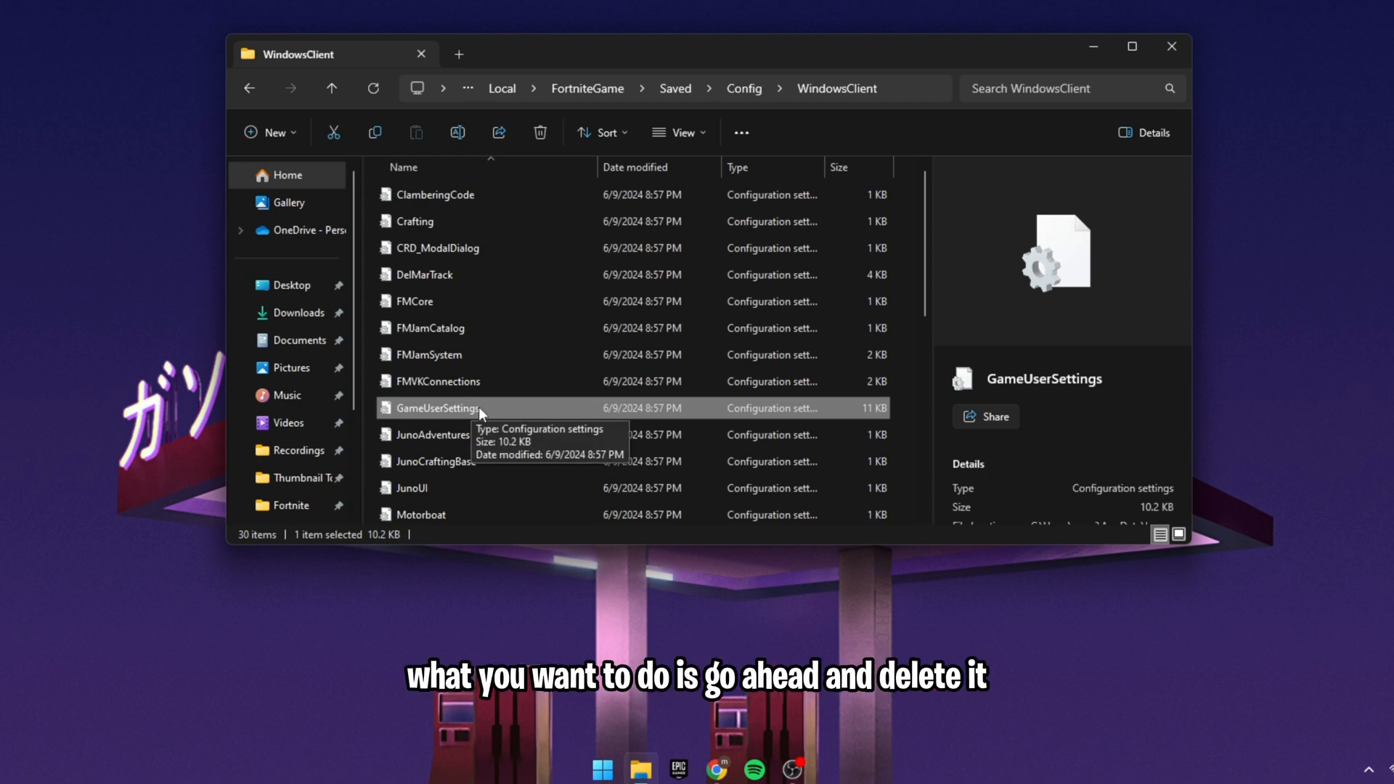
mouse_move(539, 132)
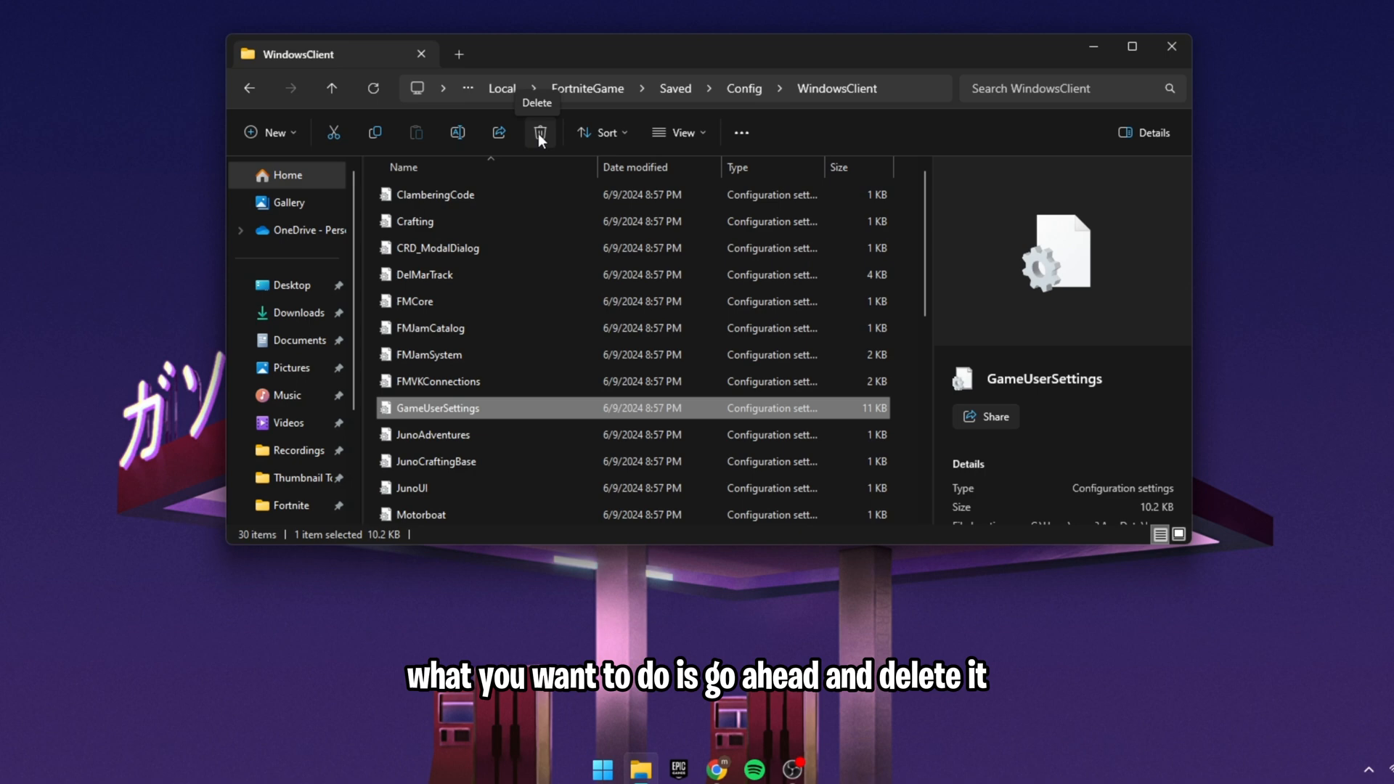
mouse_move(550, 56)
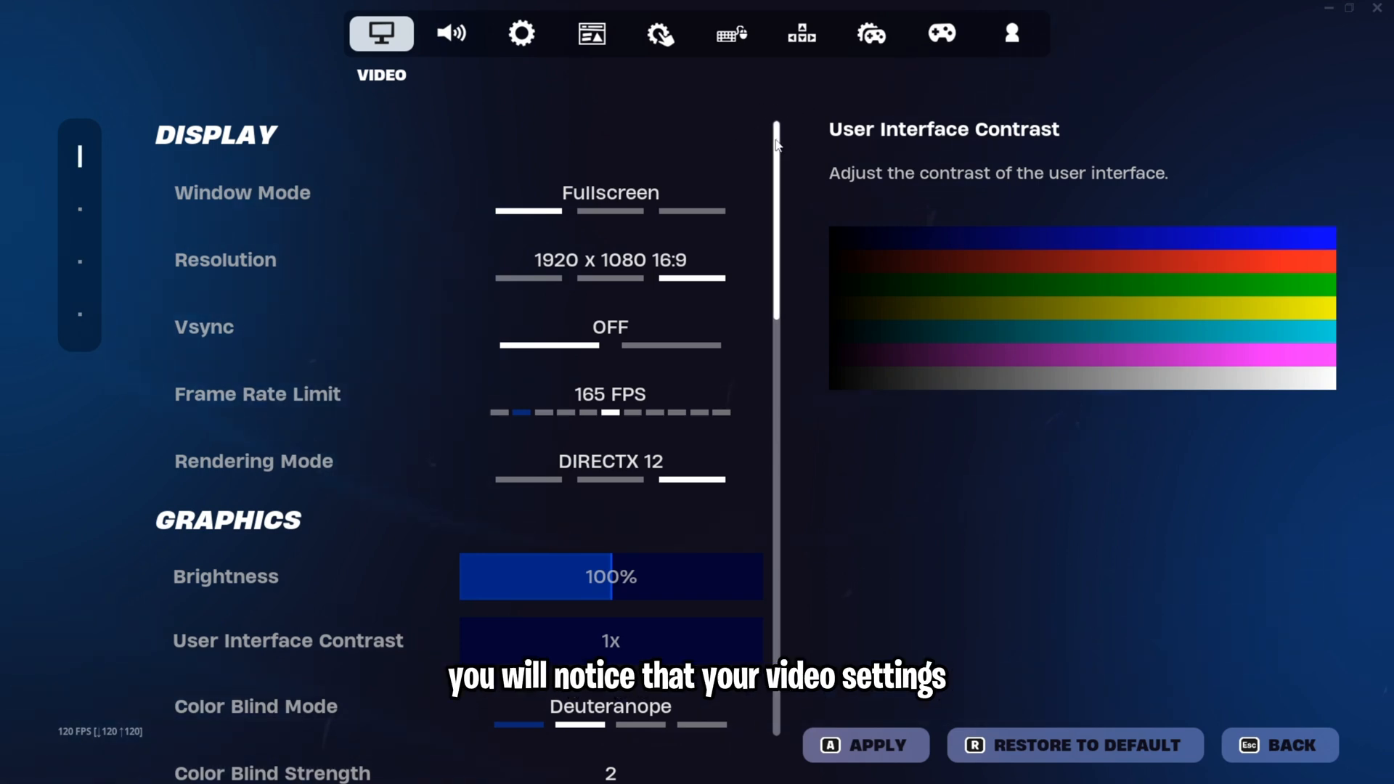
scroll("down", 3)
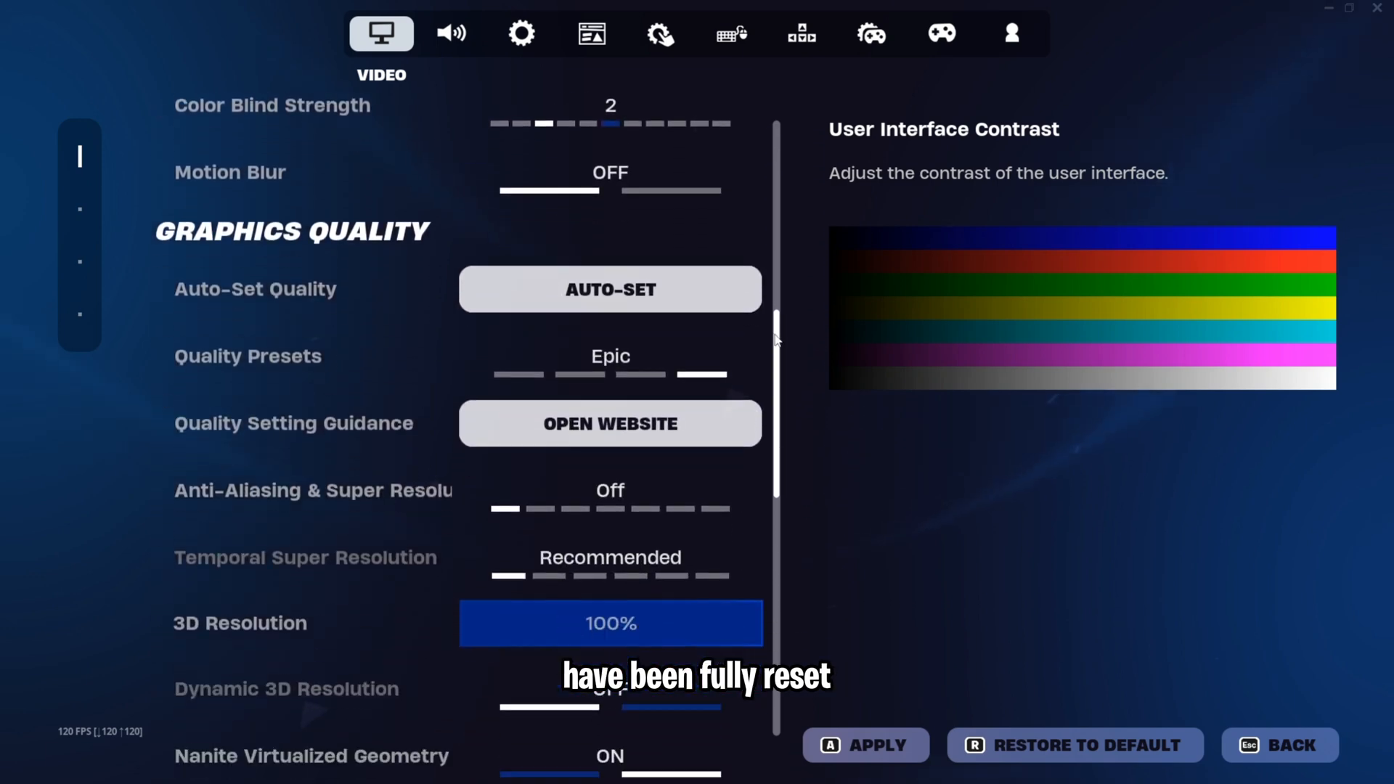
scroll("down", 3)
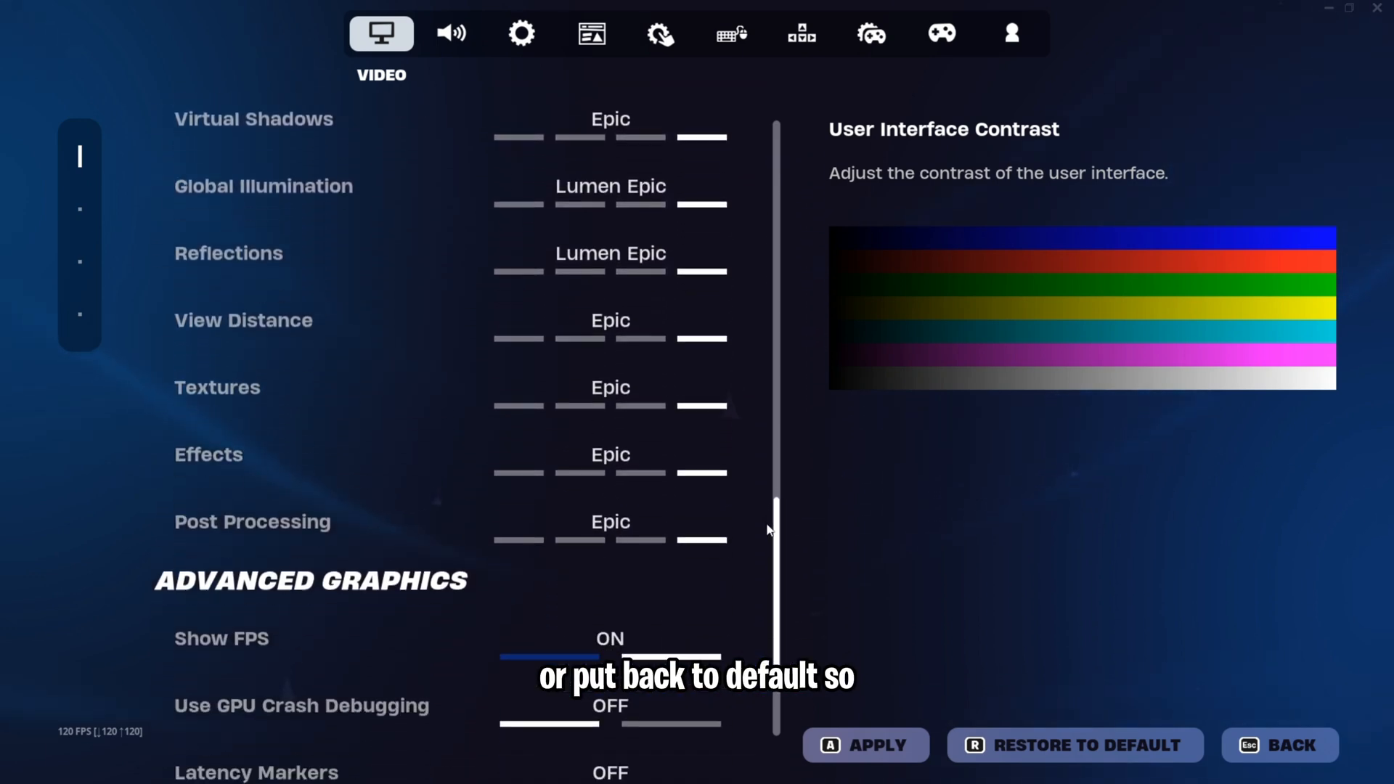
scroll("up", 3)
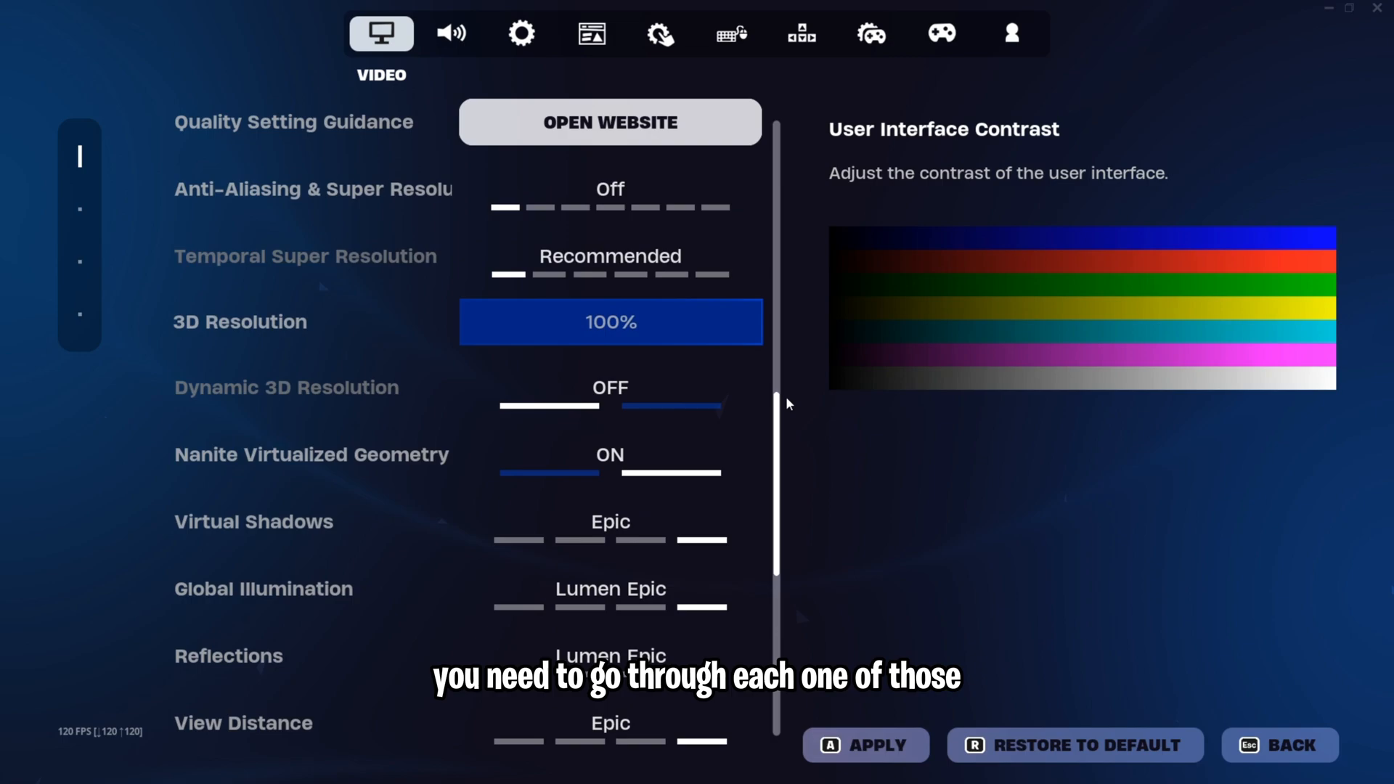
scroll("up", 3)
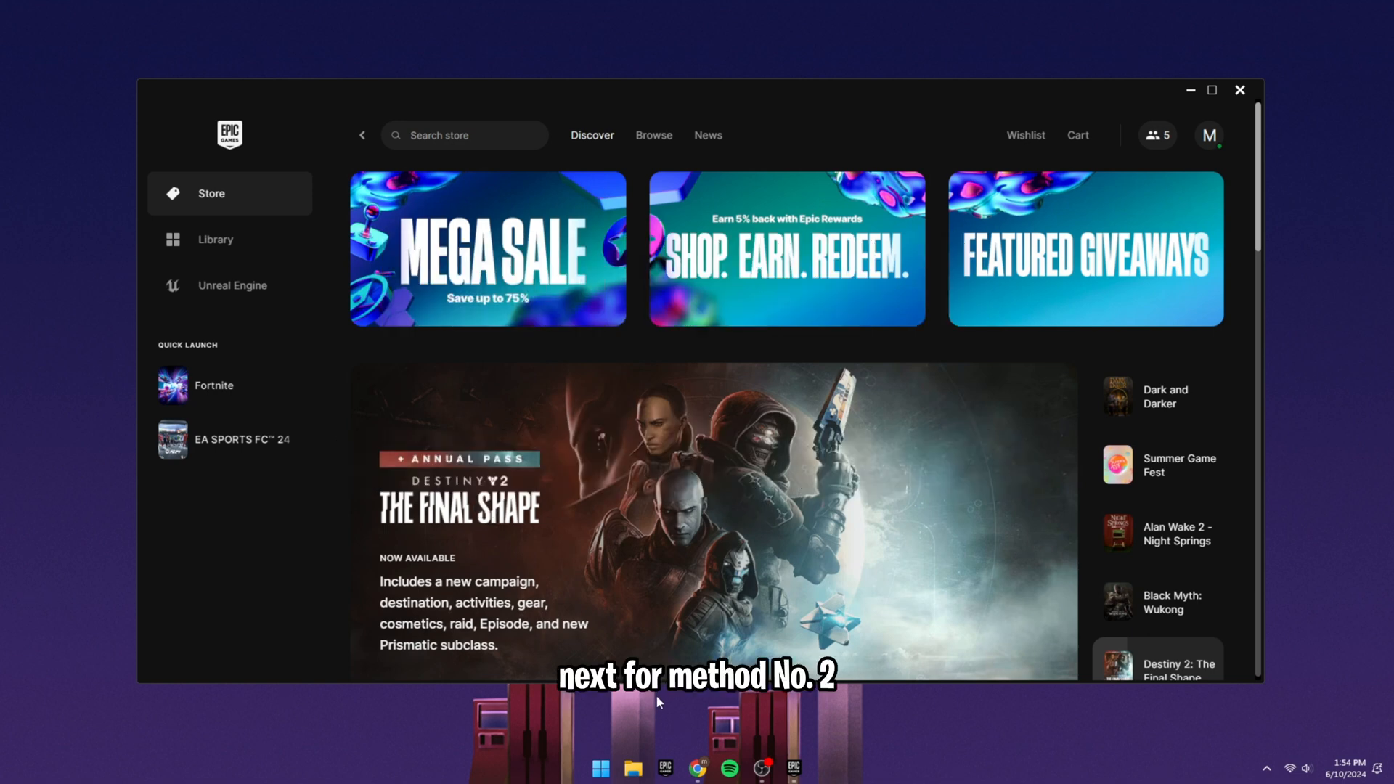
mouse_move(352, 629)
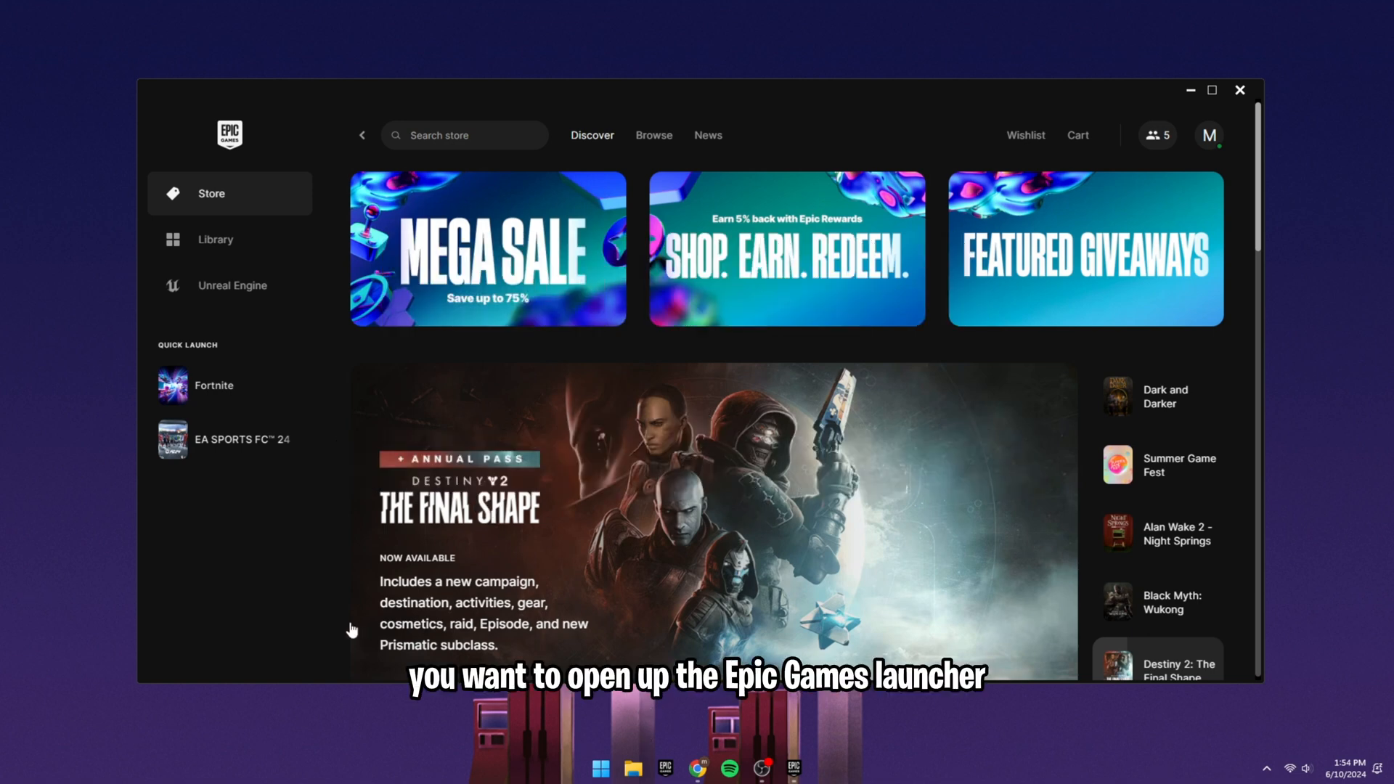
- Open Fortnite's Manage panel from its three-dot menu in the Library
left_click(229, 240)
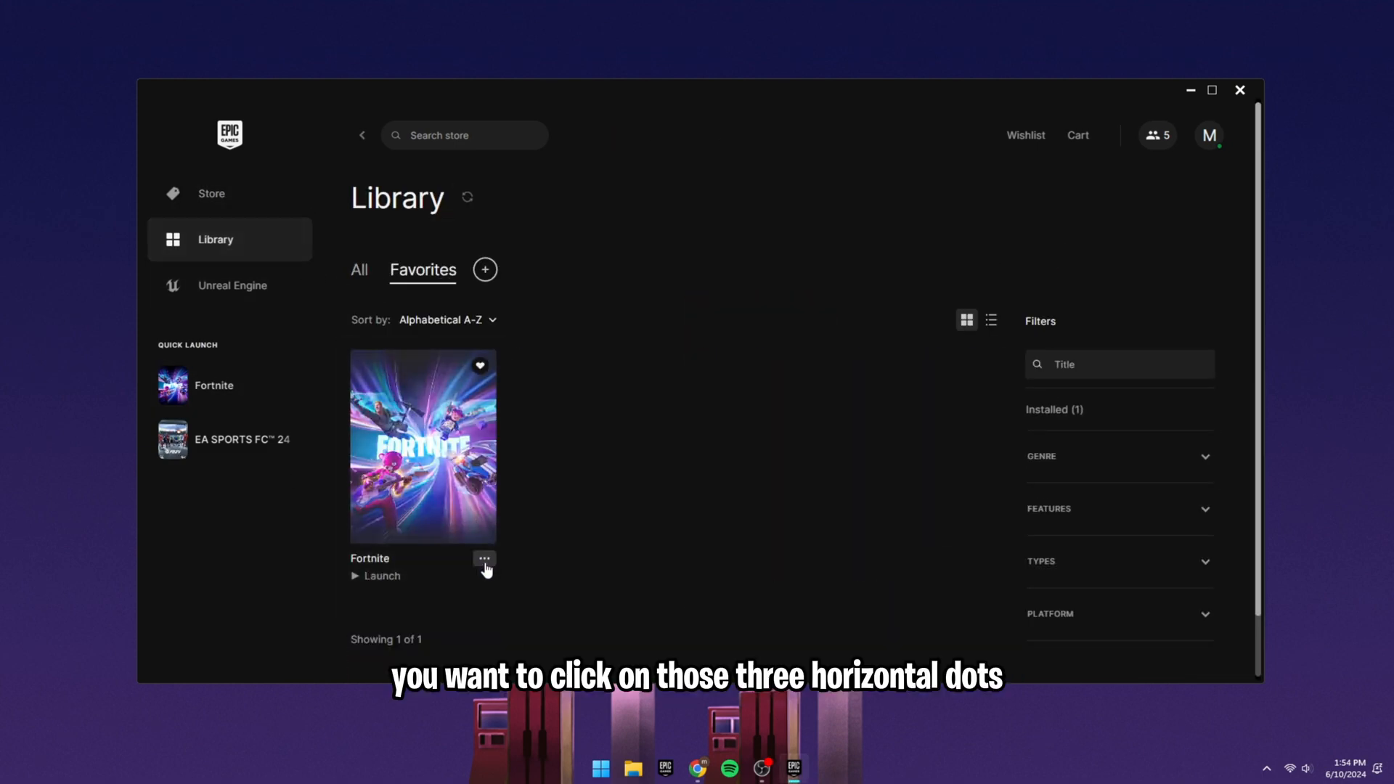
left_click(485, 561)
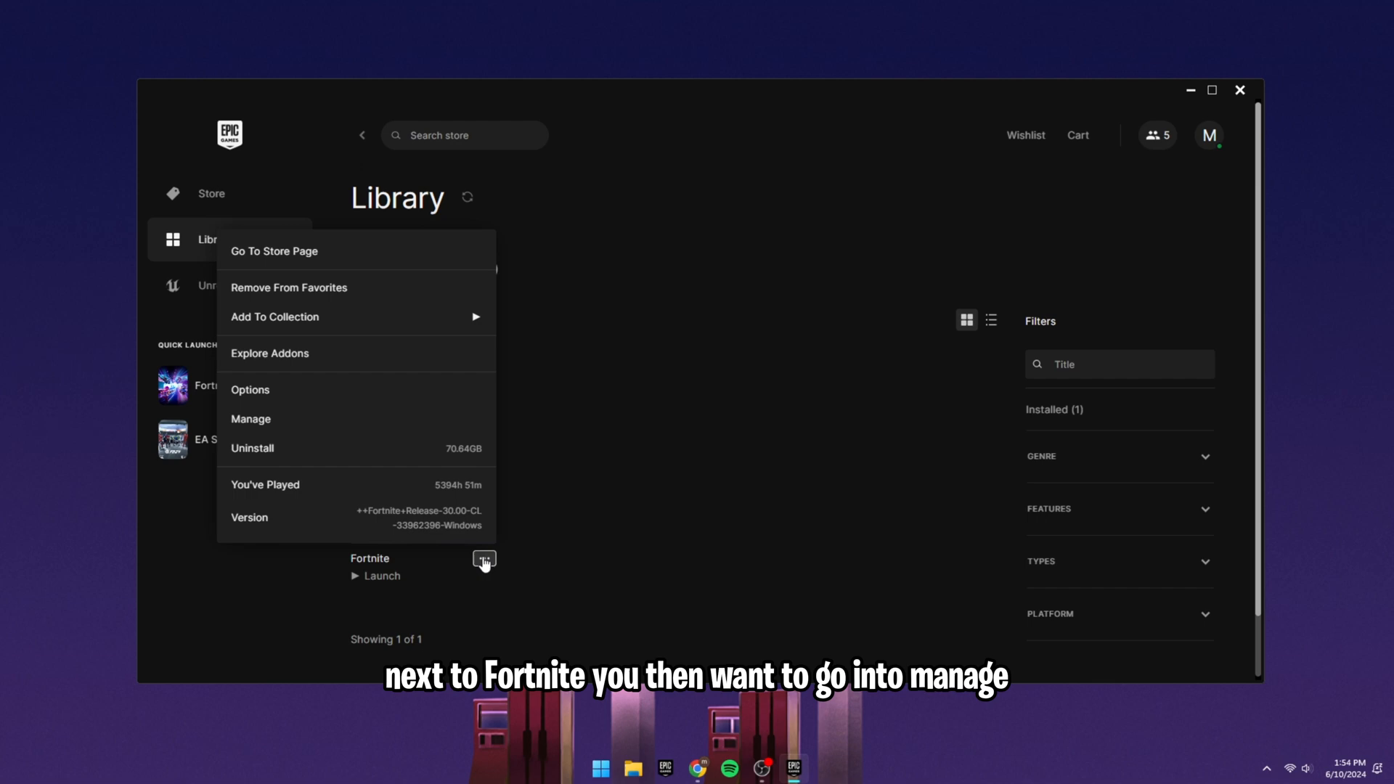
left_click(251, 418)
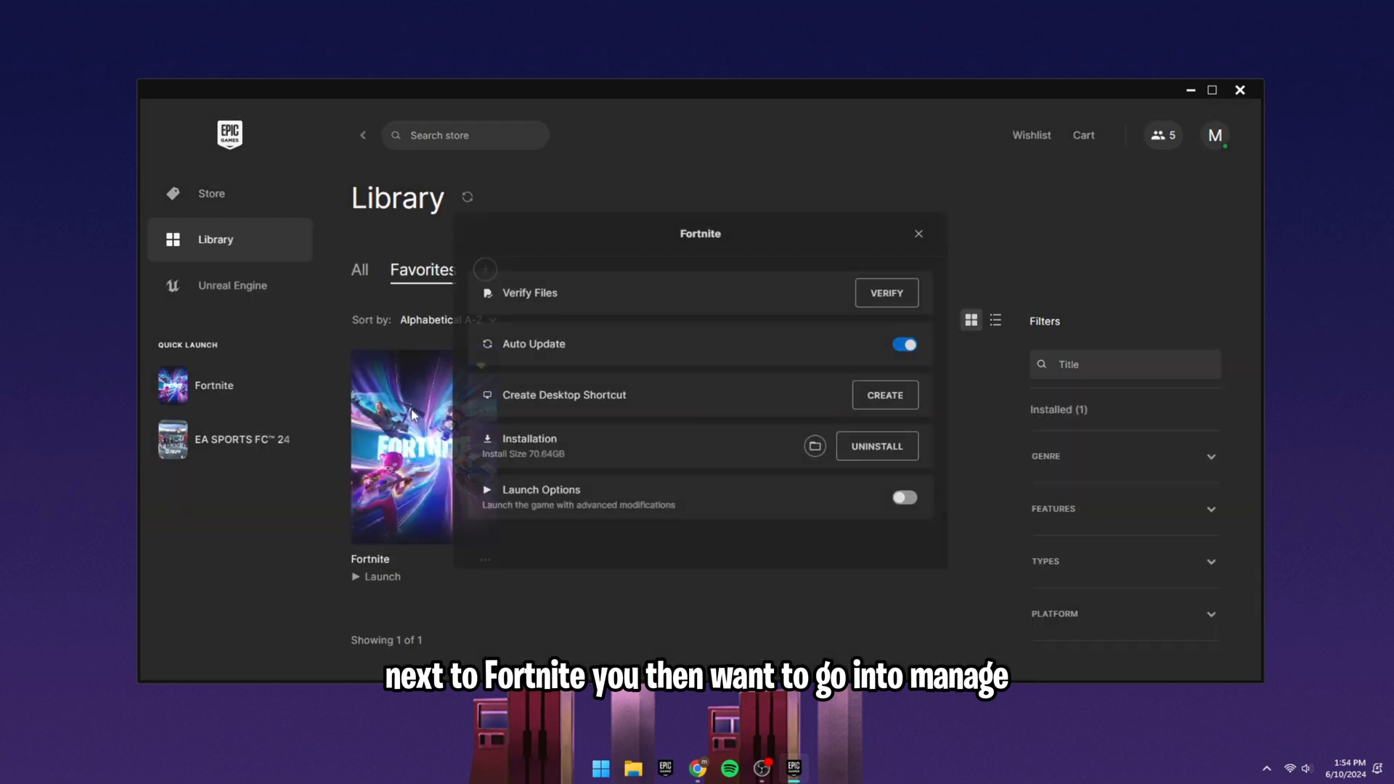
mouse_move(815, 446)
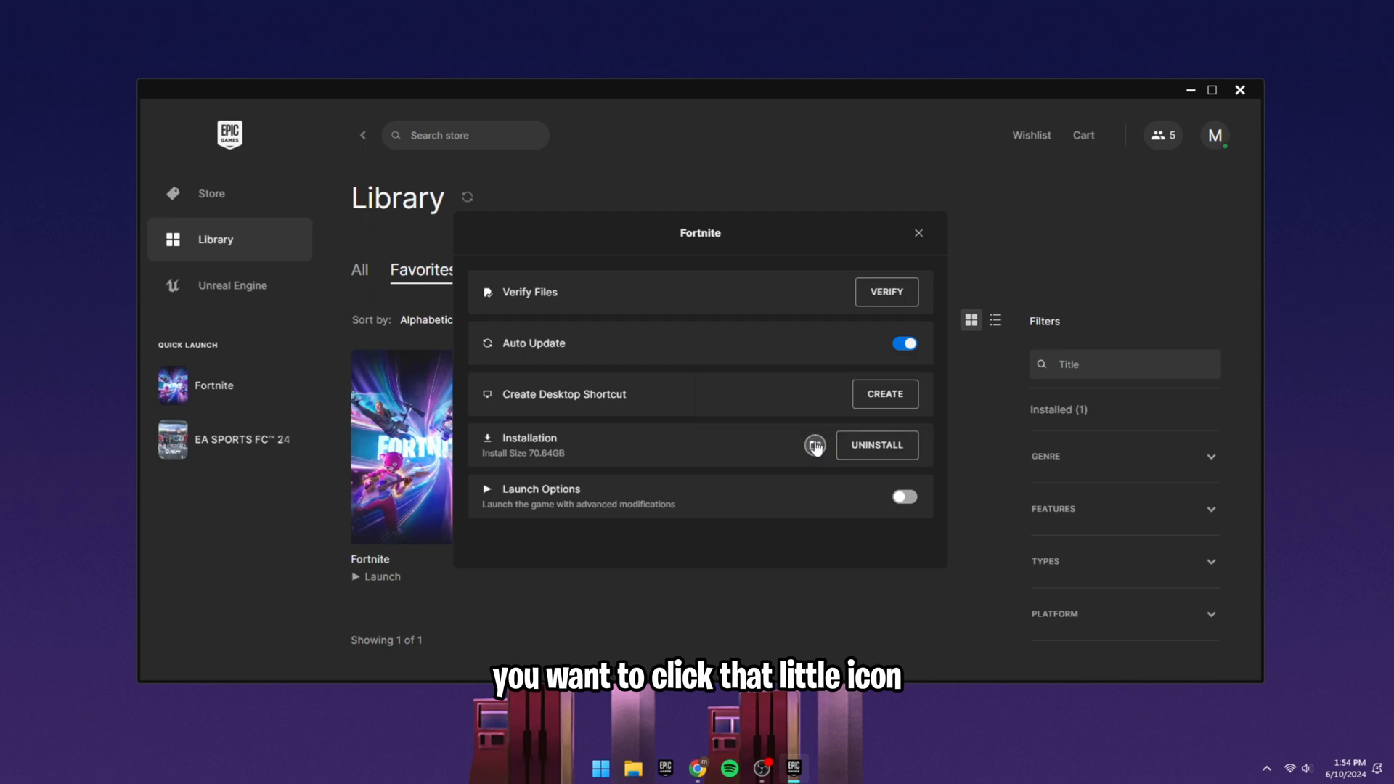
- Open Fortnite's installation folder and go into Binaries > Win64
left_click(814, 446)
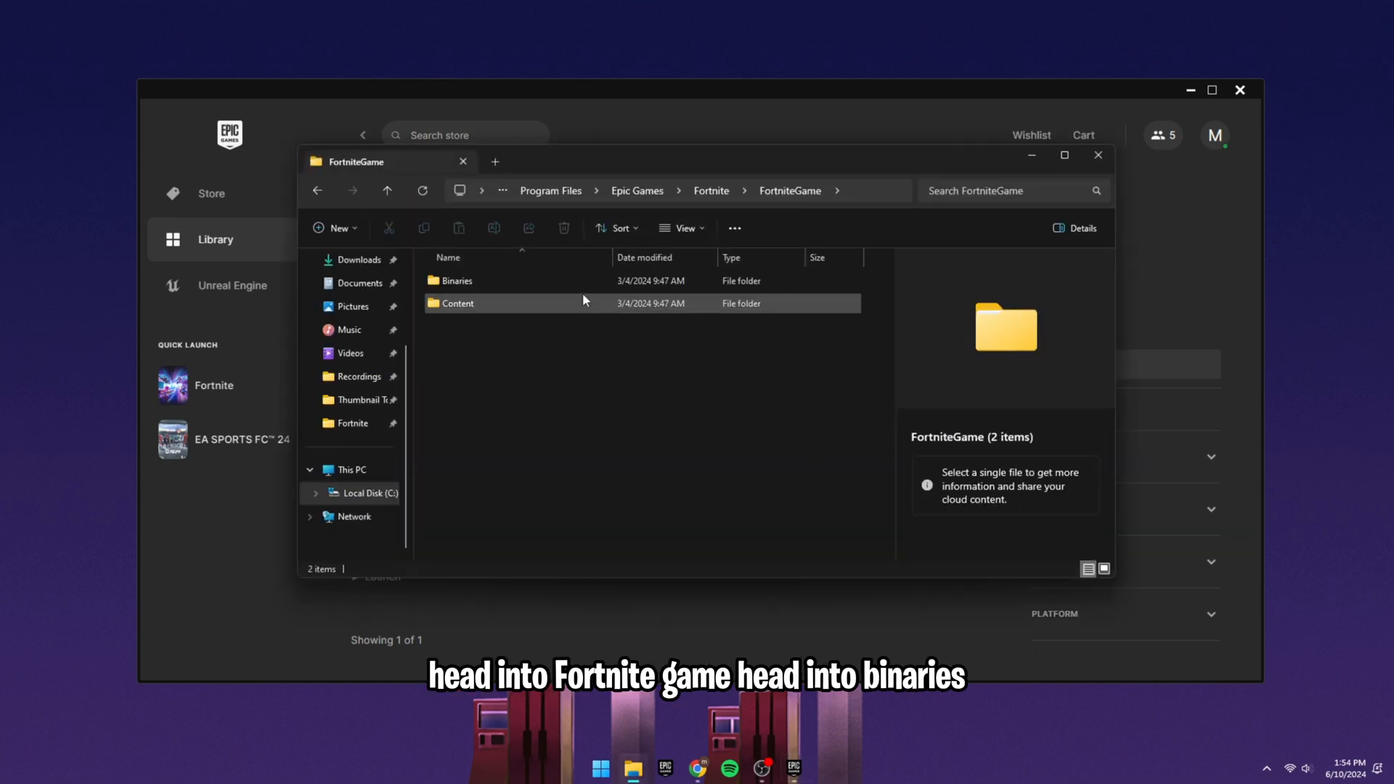
double_click(457, 281)
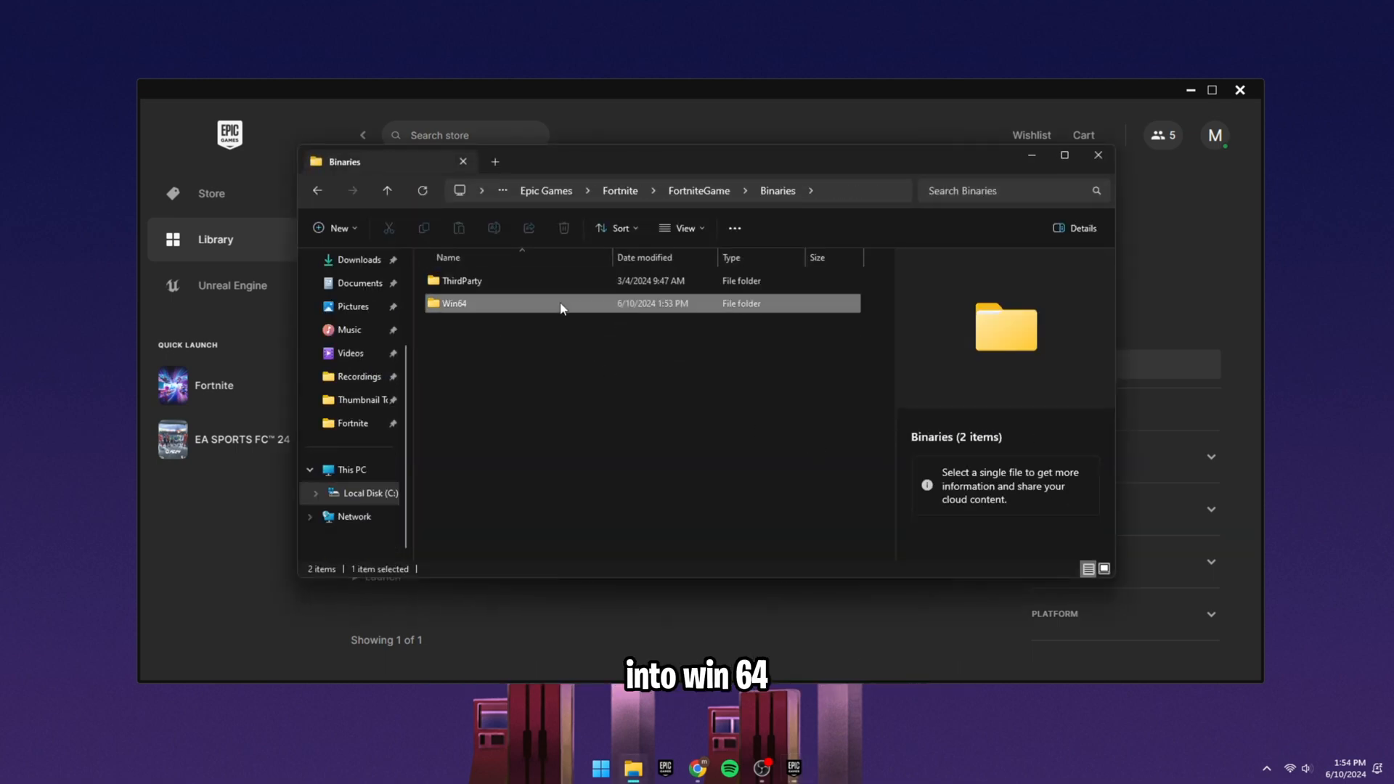
double_click(454, 304)
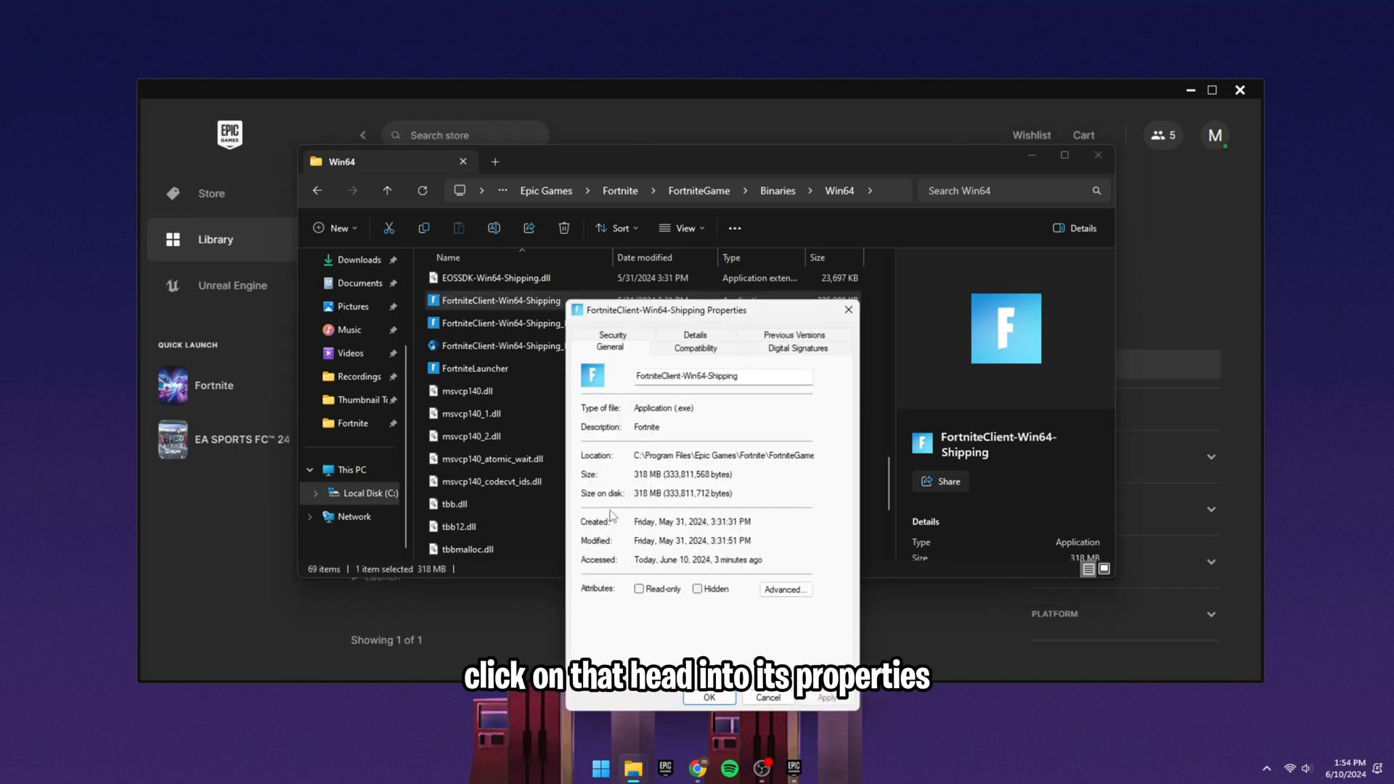
- Enable Windows 8 compatibility mode and disable fullscreen optimizations for FortniteClient-Win64-Shipping, then apply
left_click(696, 347)
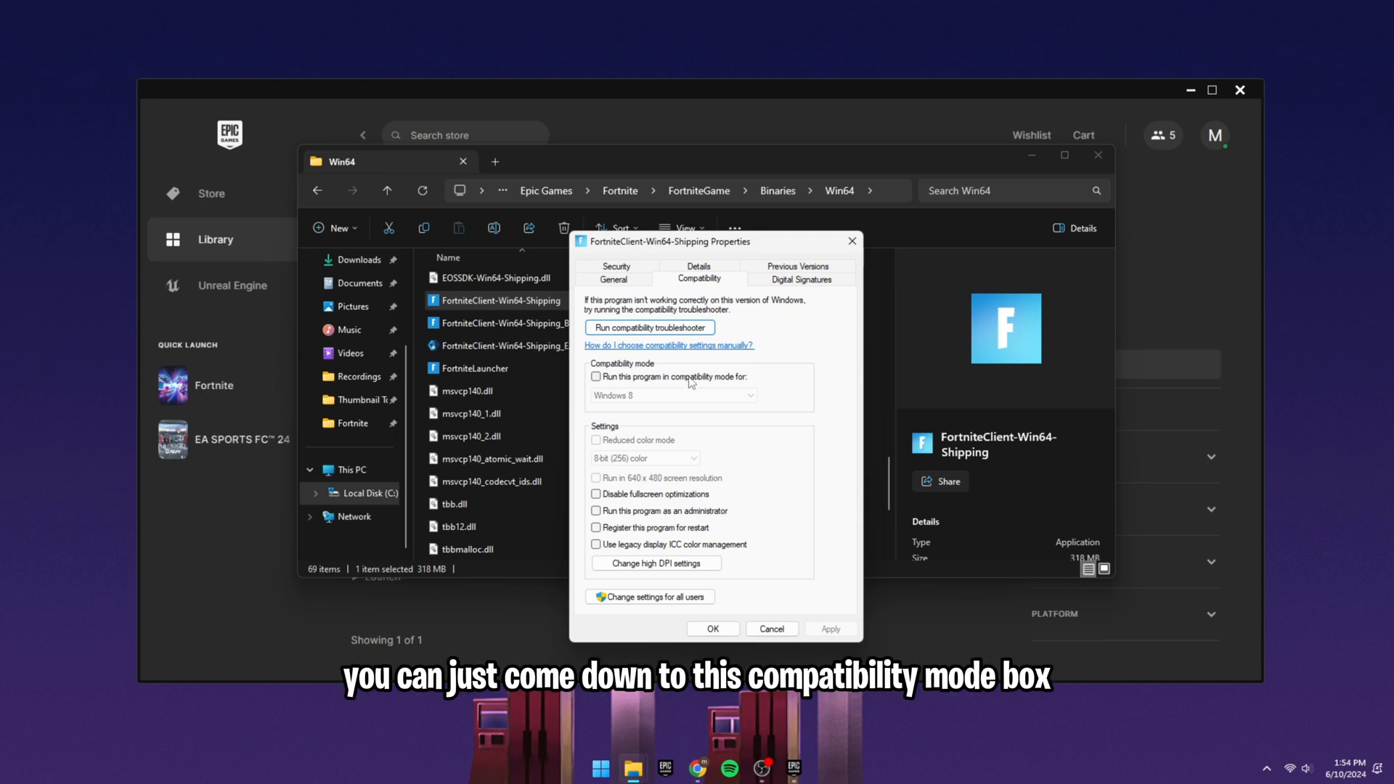
mouse_move(597, 381)
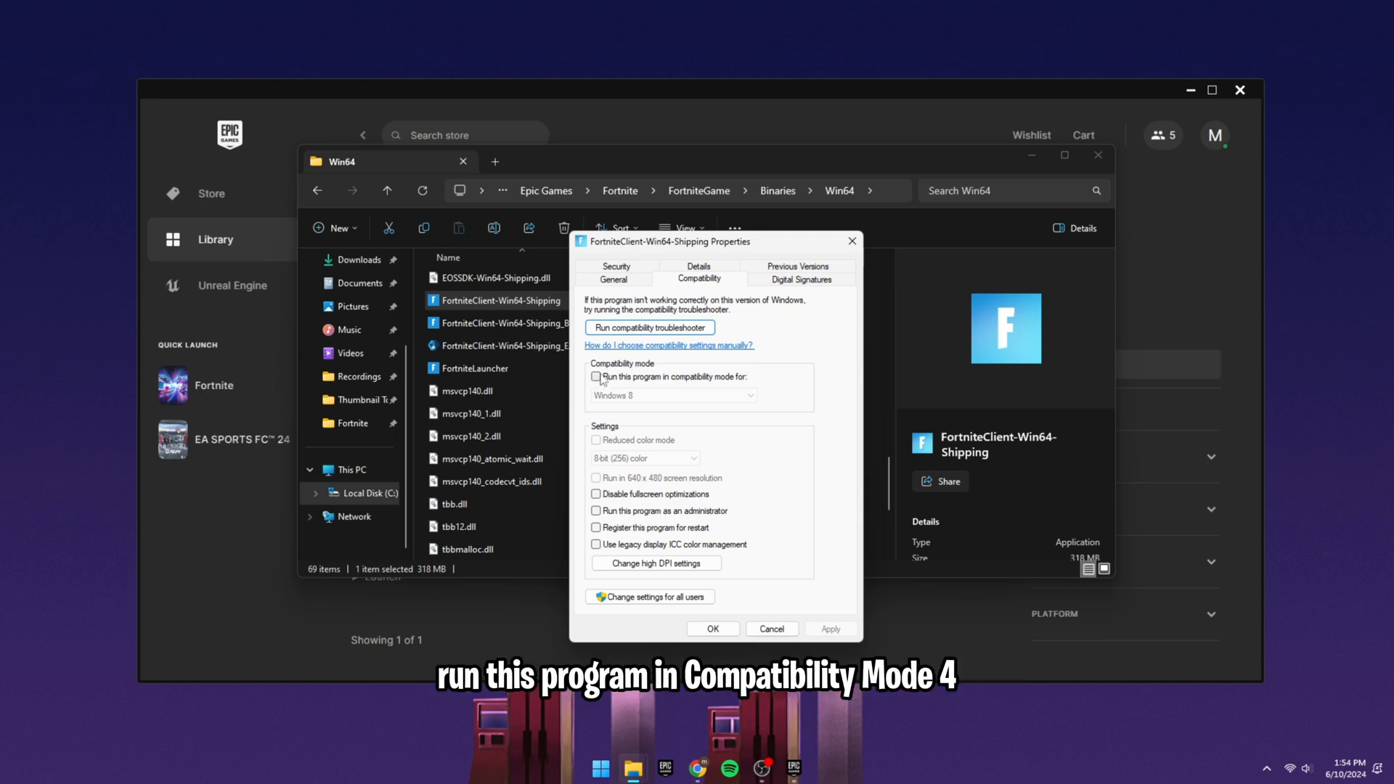
left_click(596, 378)
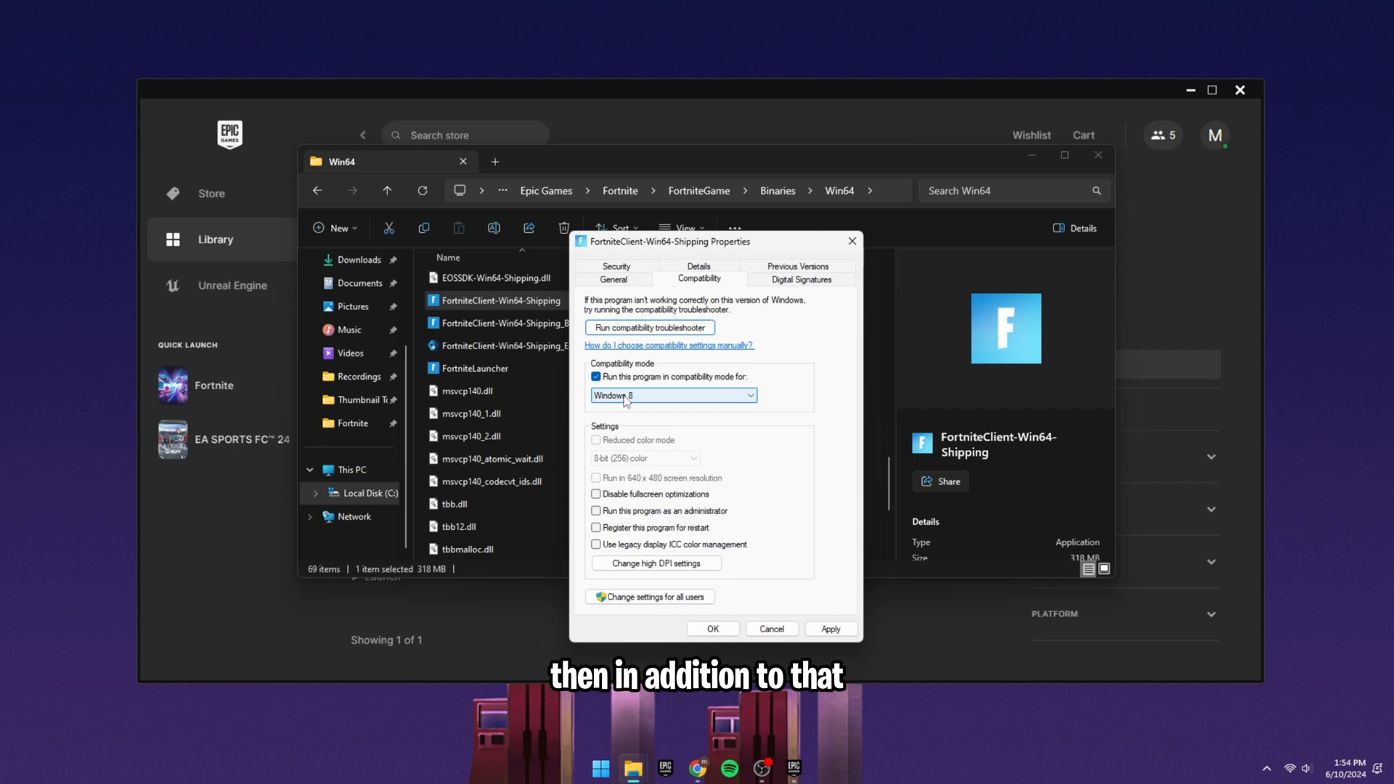
mouse_move(617, 497)
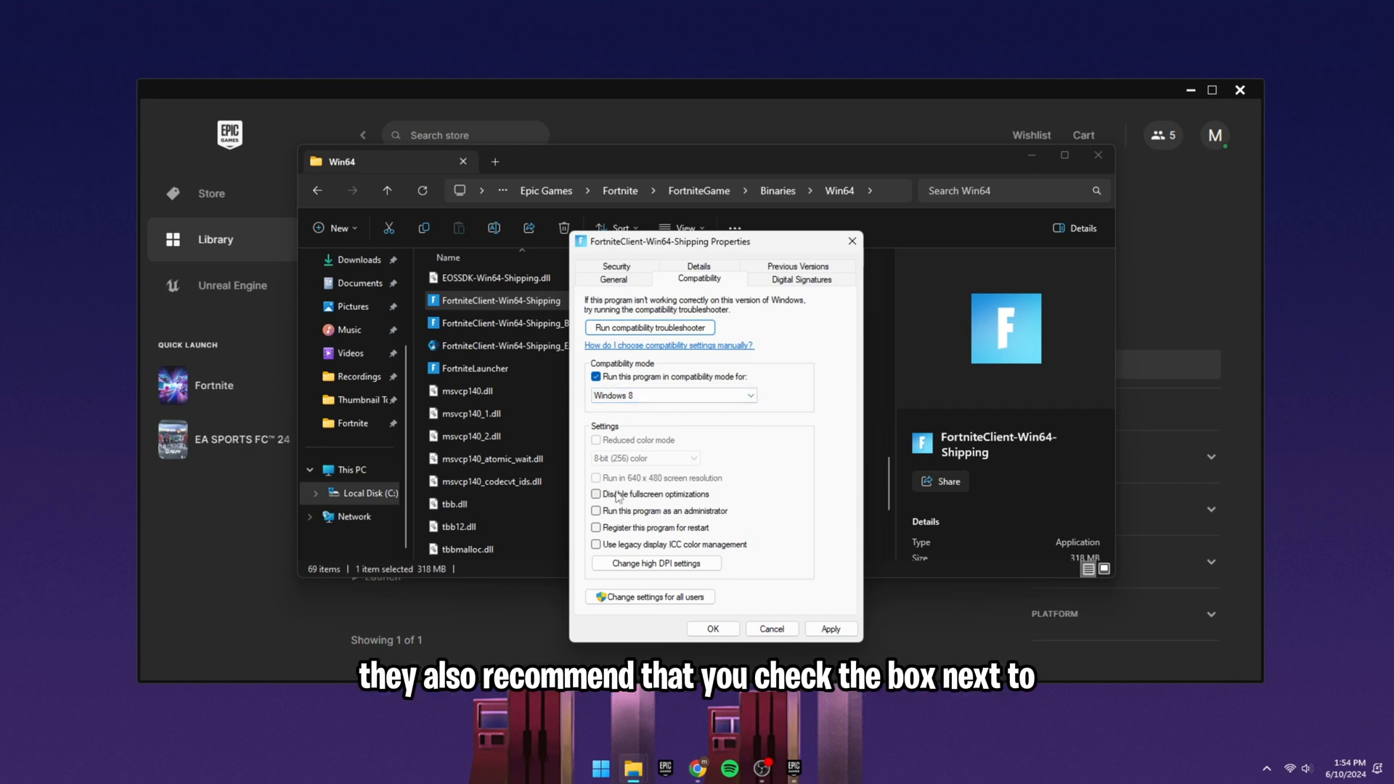
left_click(596, 493)
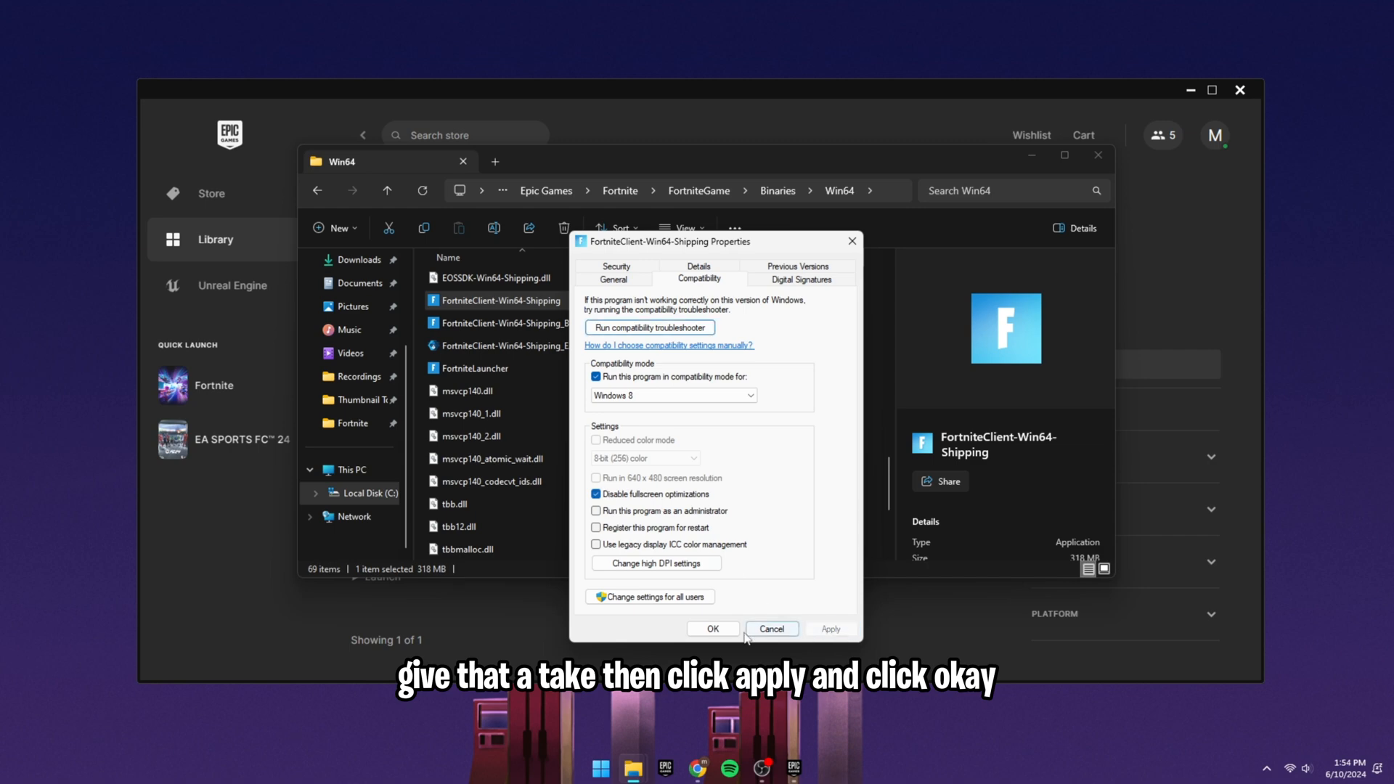
left_click(712, 629)
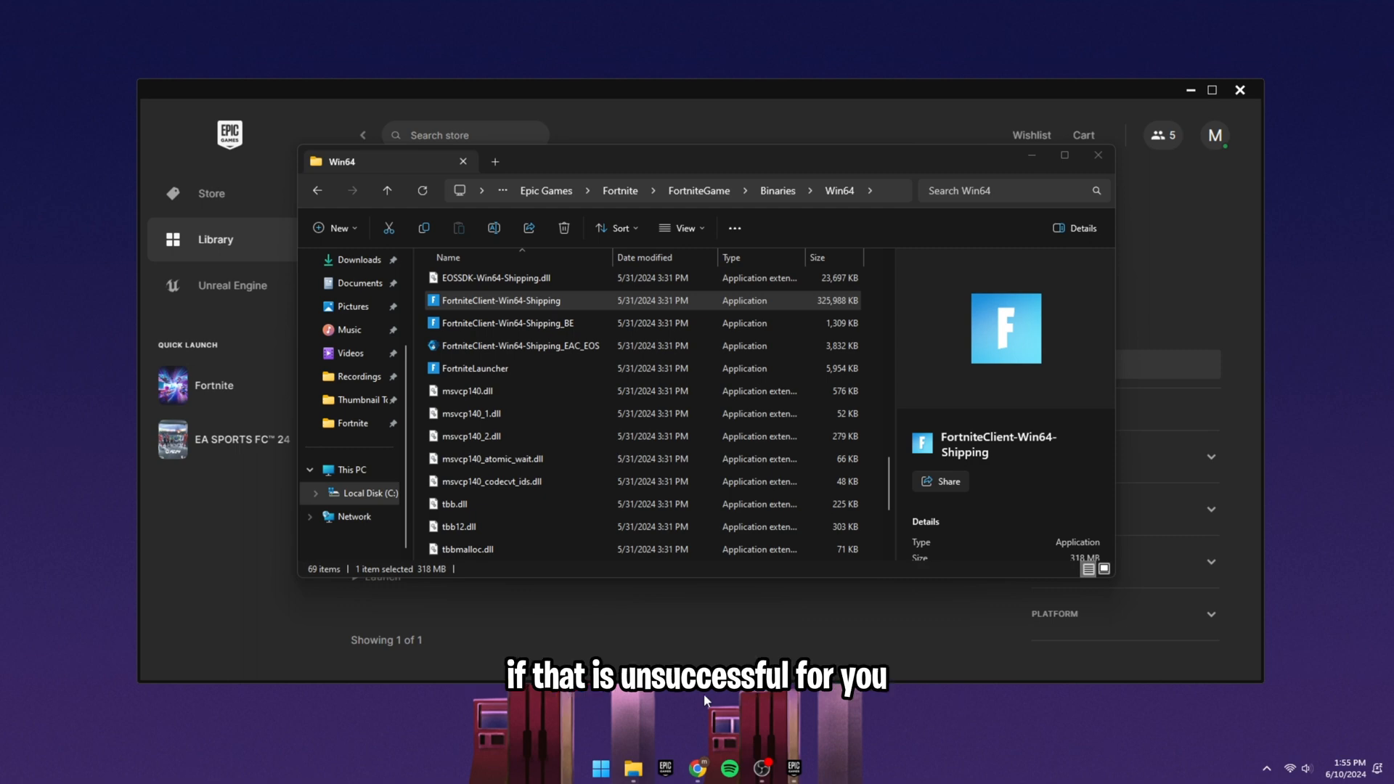
- Reopen the client's Compatibility settings and untick compatibility mode and fullscreen optimizations
left_click(500, 300)
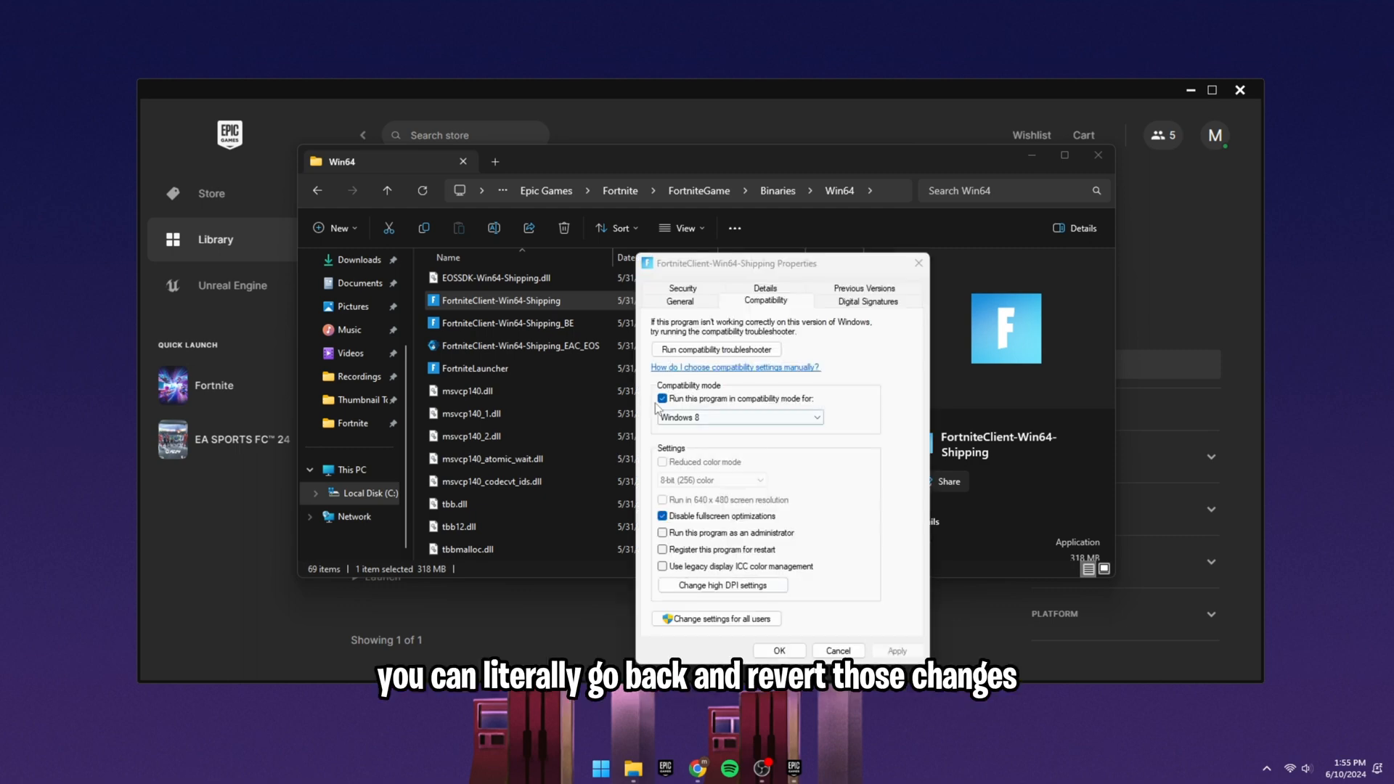
left_click(662, 398)
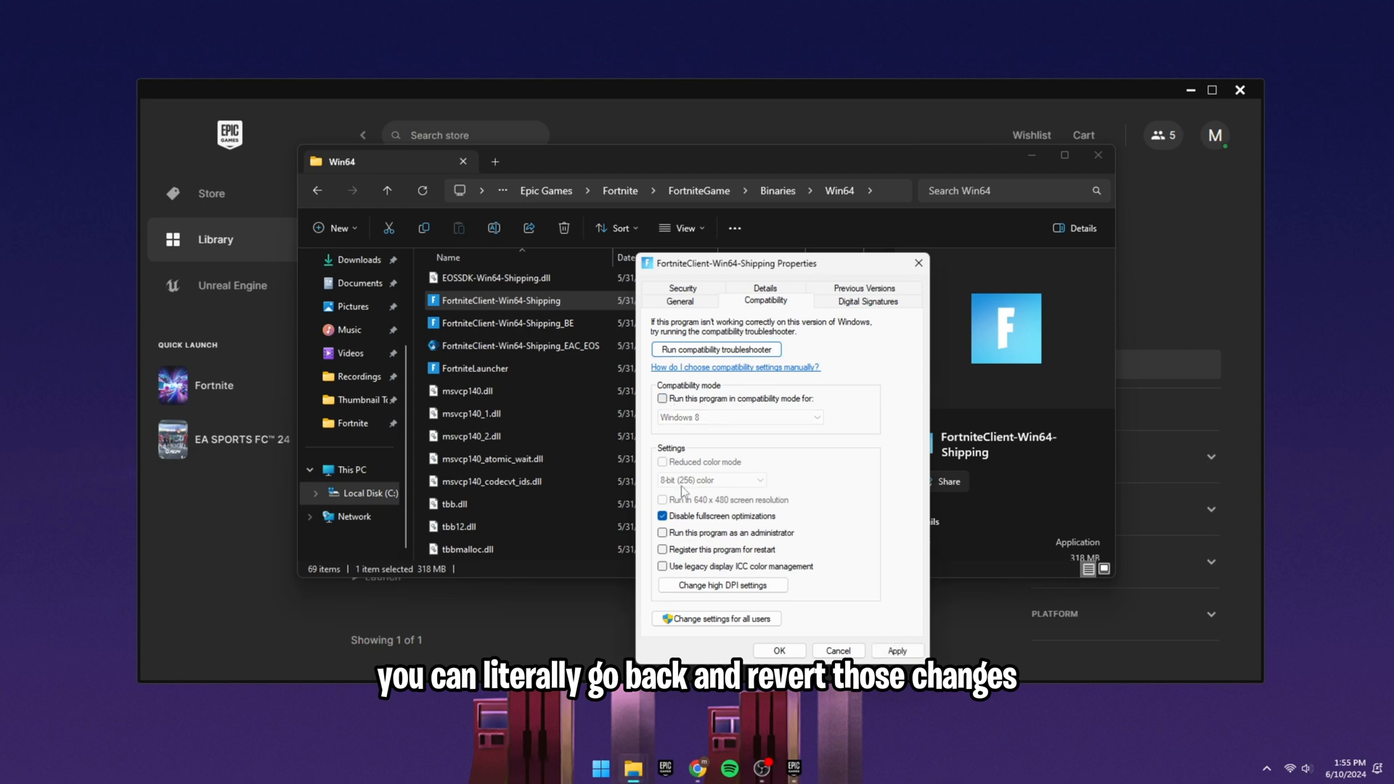
left_click(662, 516)
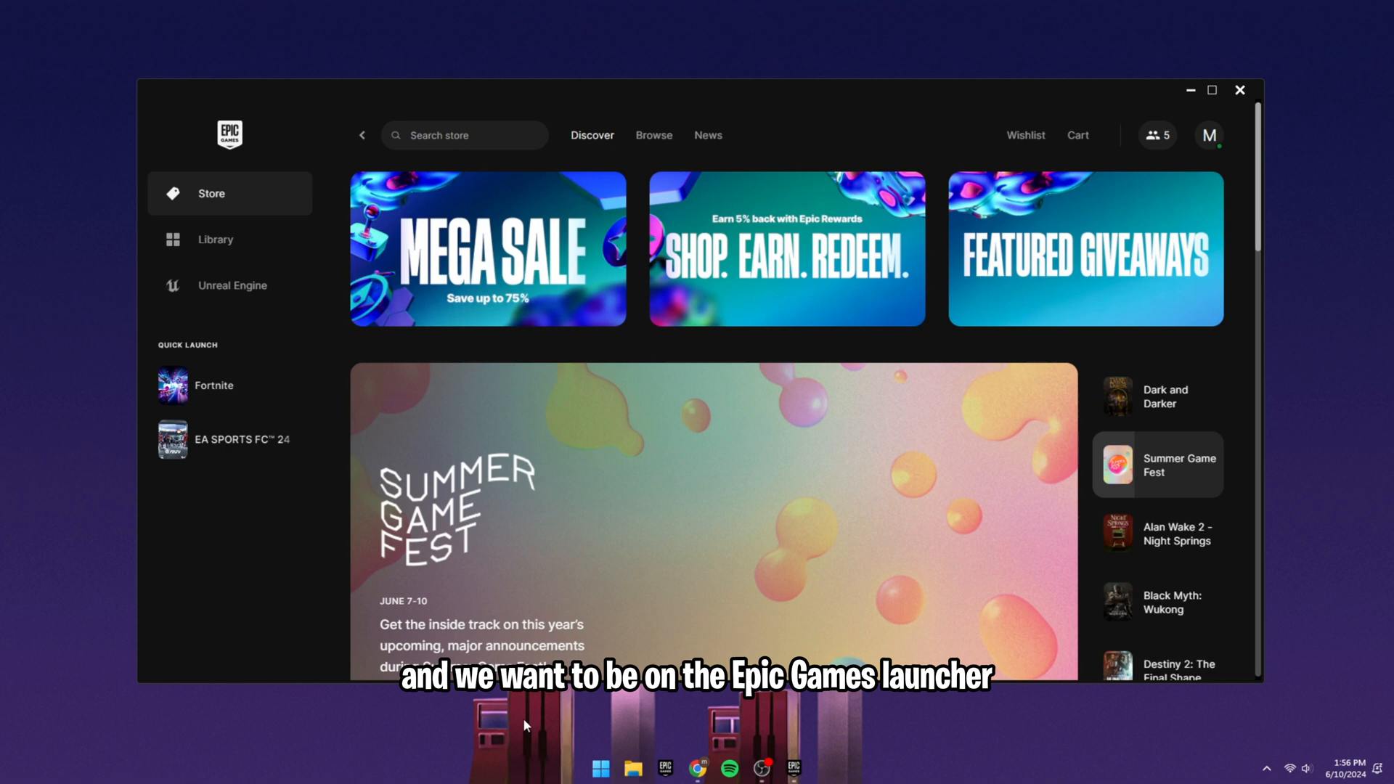
mouse_move(215, 240)
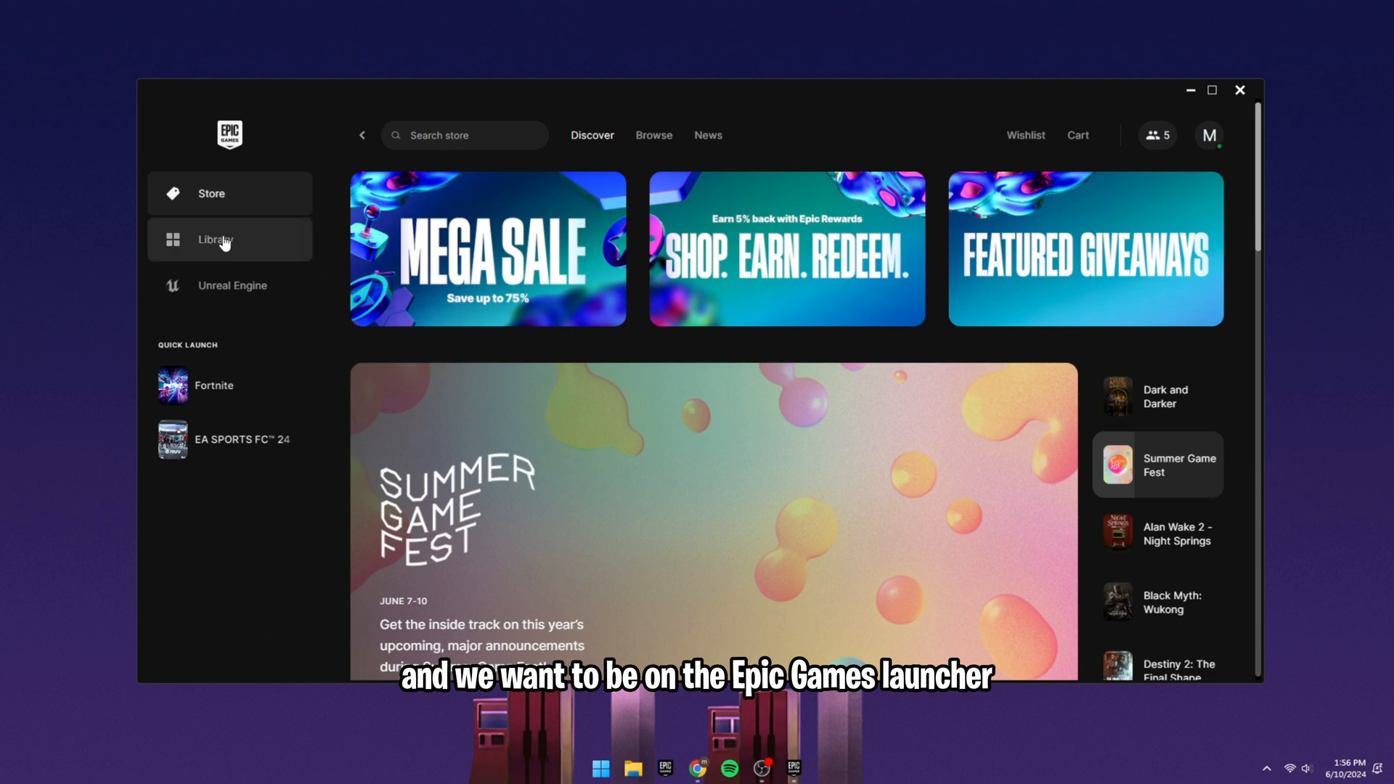
- Start Verify Files for Fortnite from its Library manage panel
left_click(230, 240)
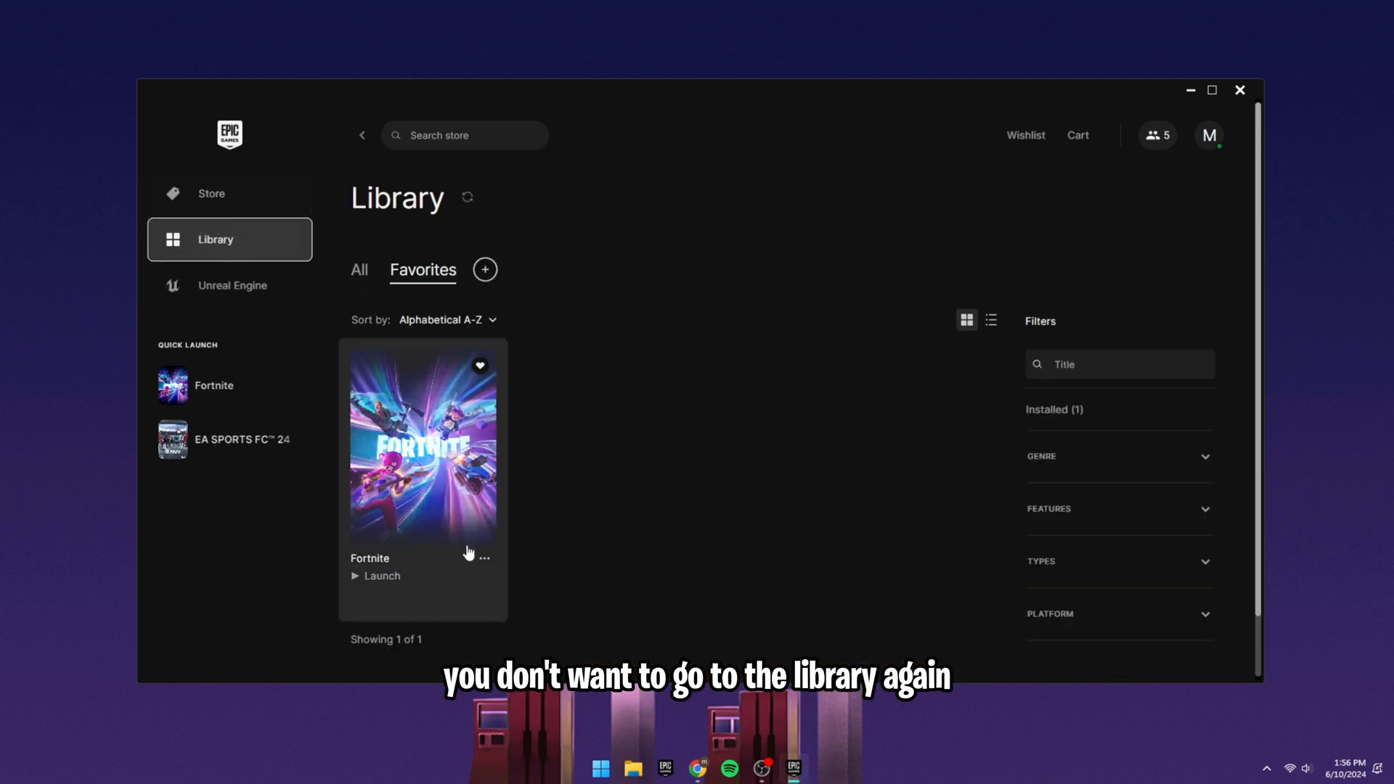
left_click(485, 558)
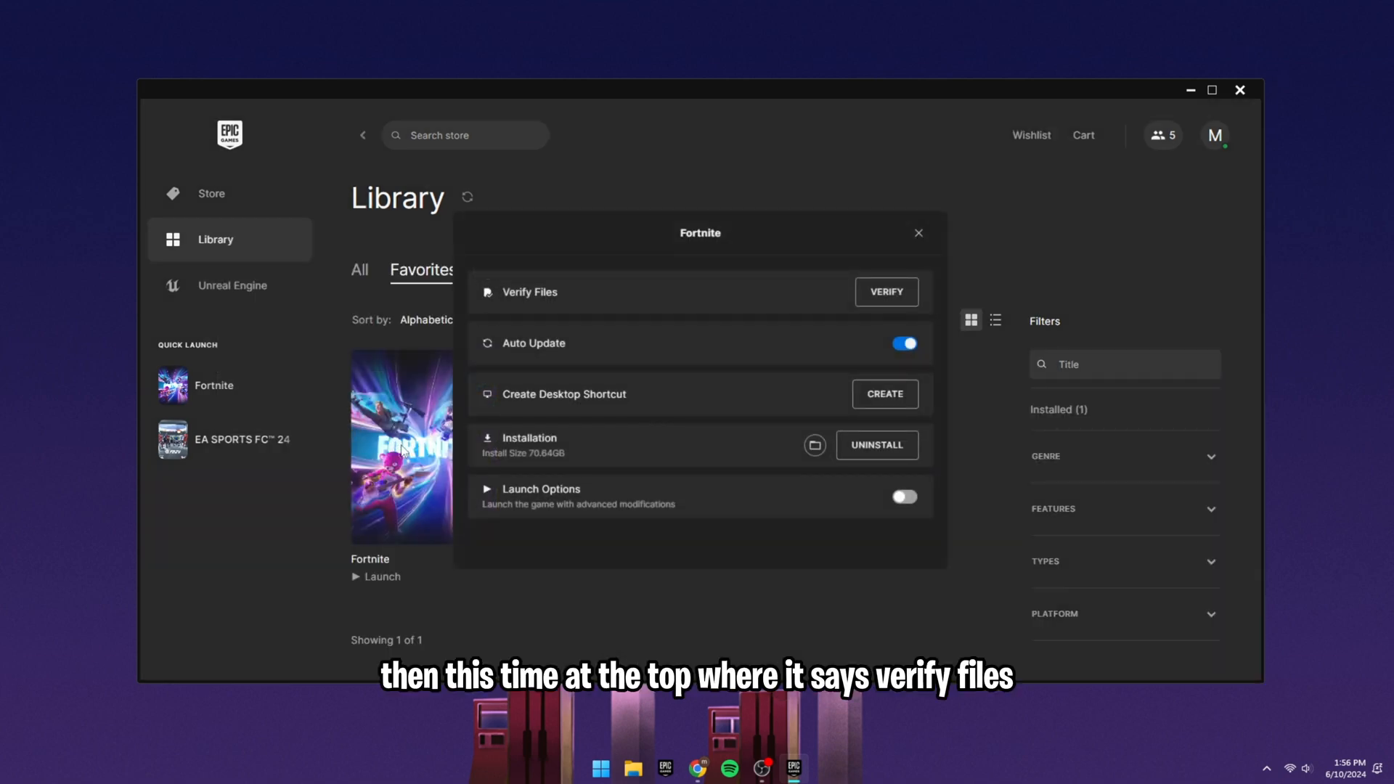
mouse_move(887, 292)
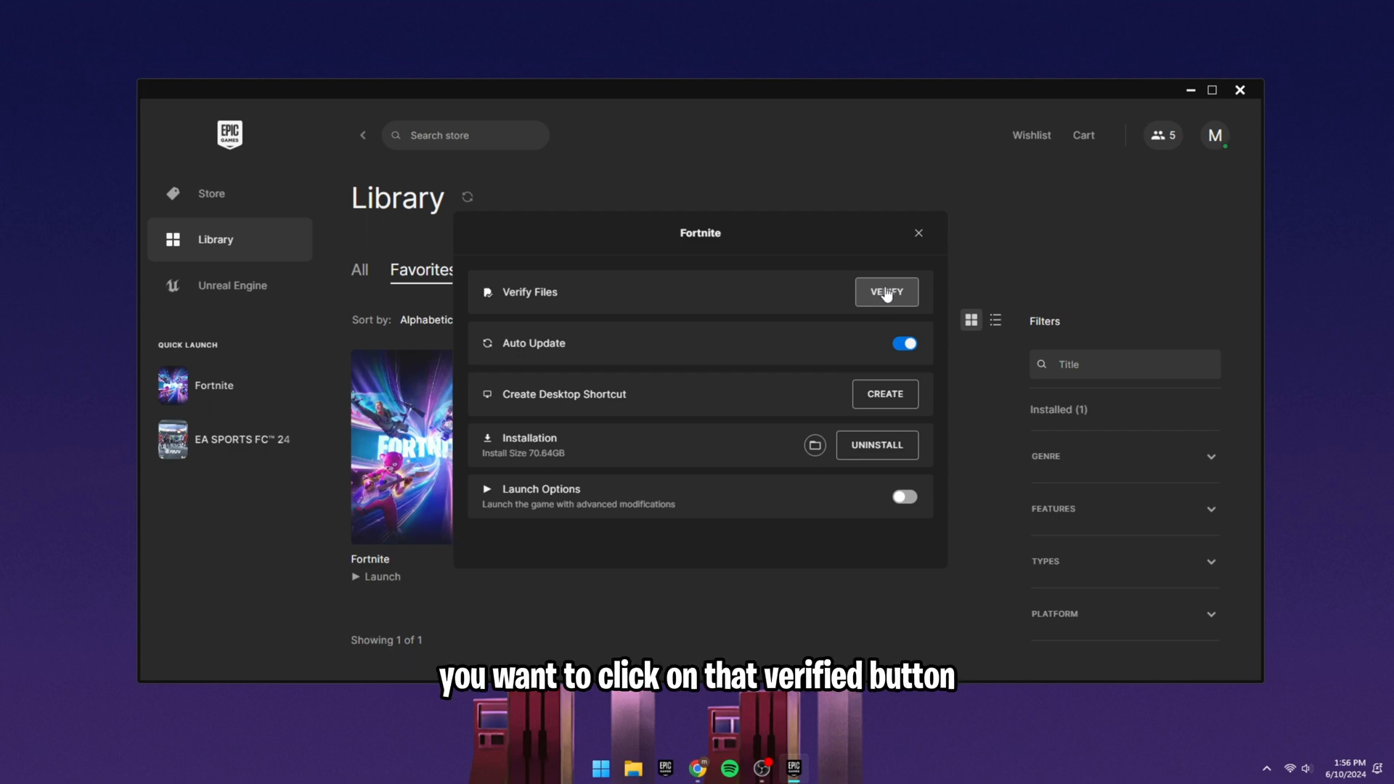
left_click(887, 292)
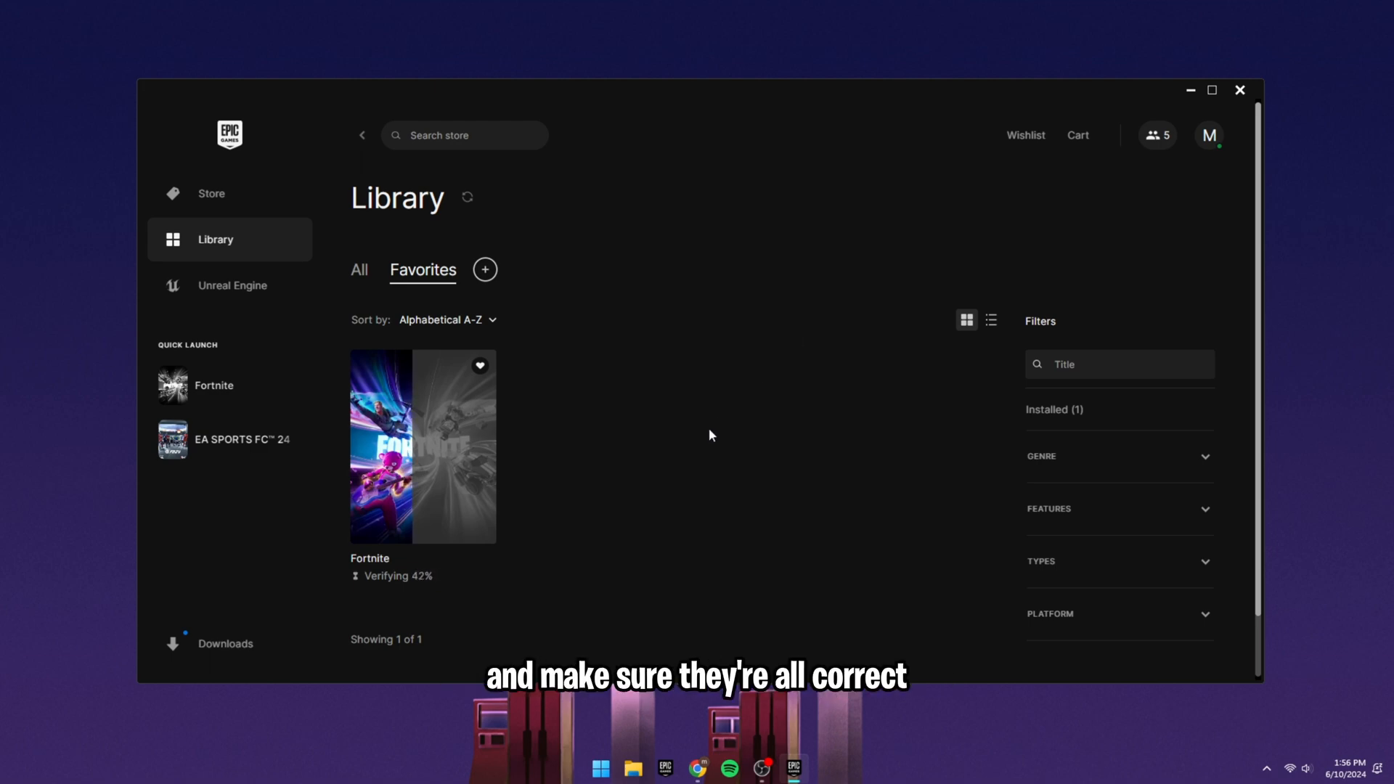
mouse_move(486, 405)
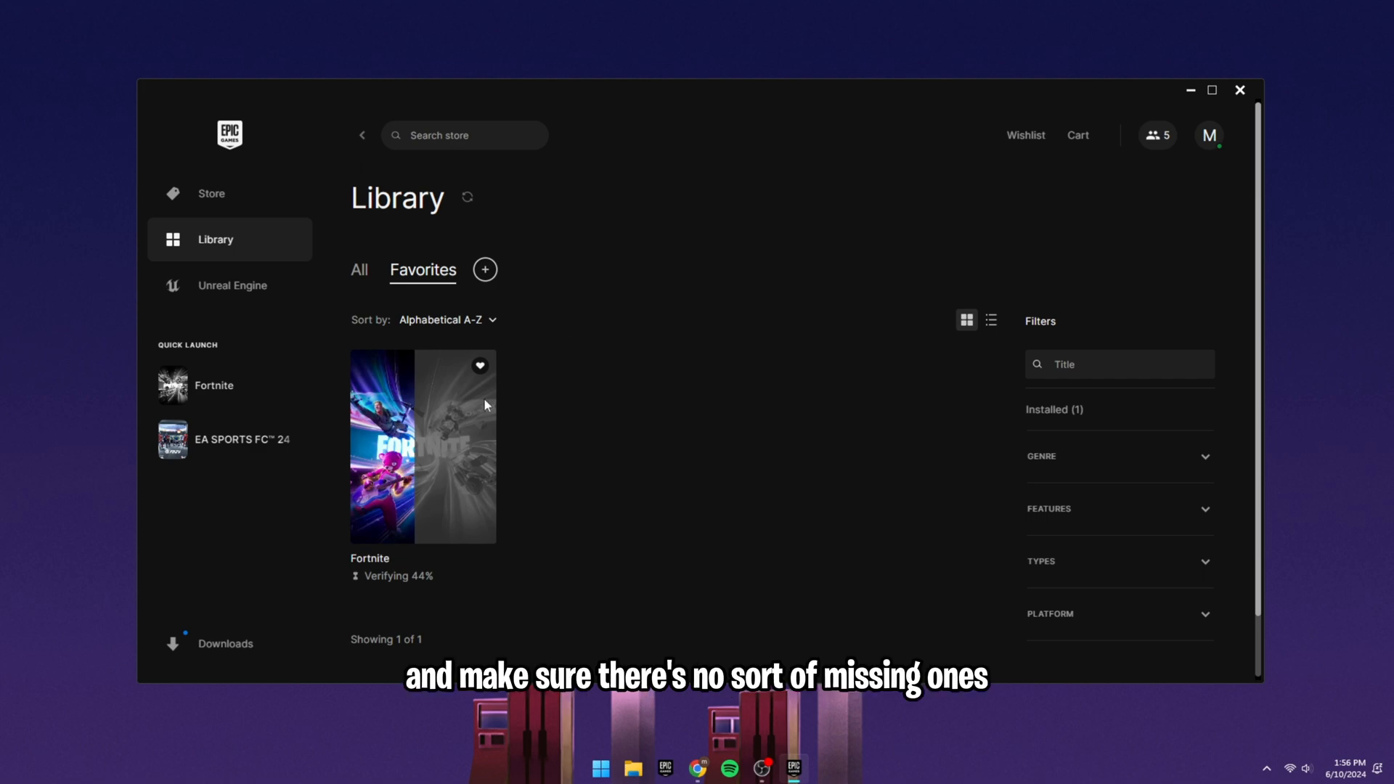
mouse_move(486, 455)
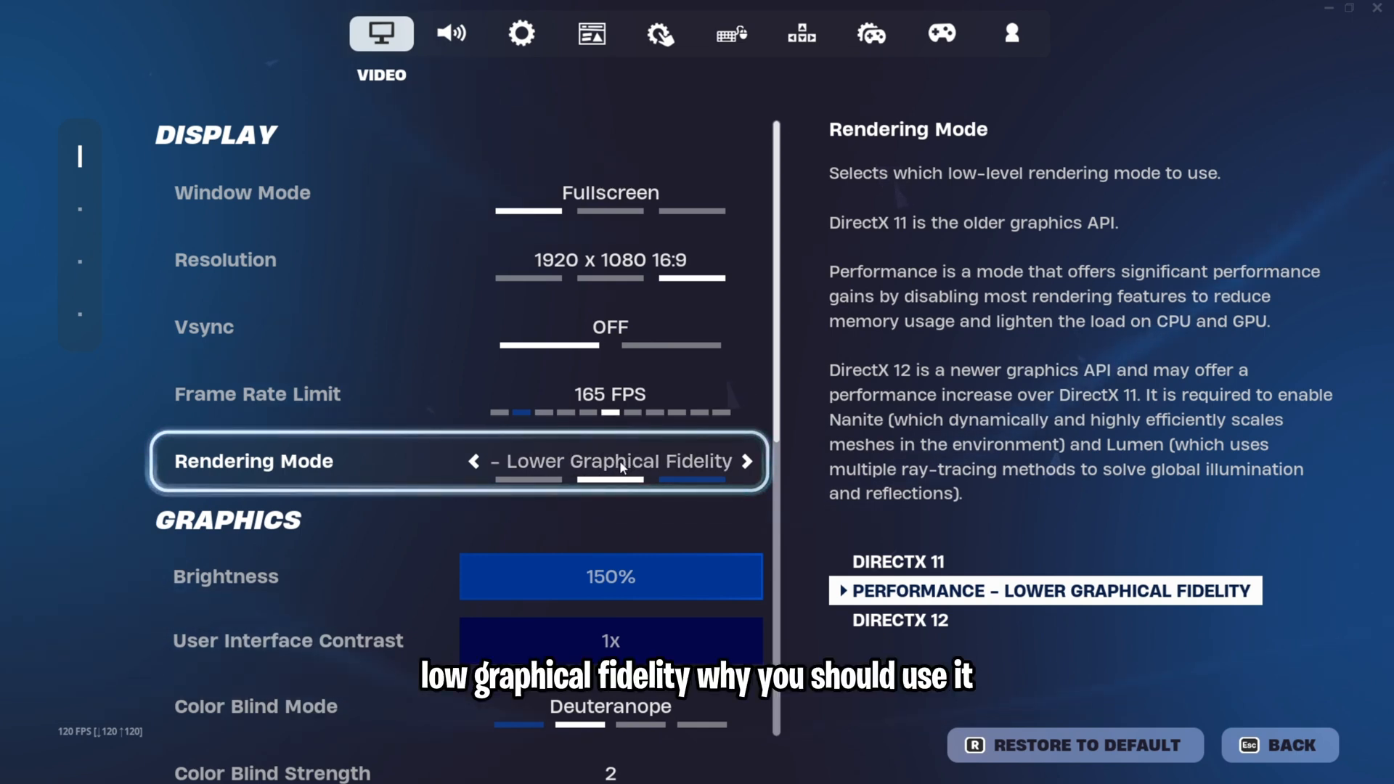
- Choose Performance - Lower Graphical Fidelity rendering, then search 'update' from the Start menu
left_click(473, 462)
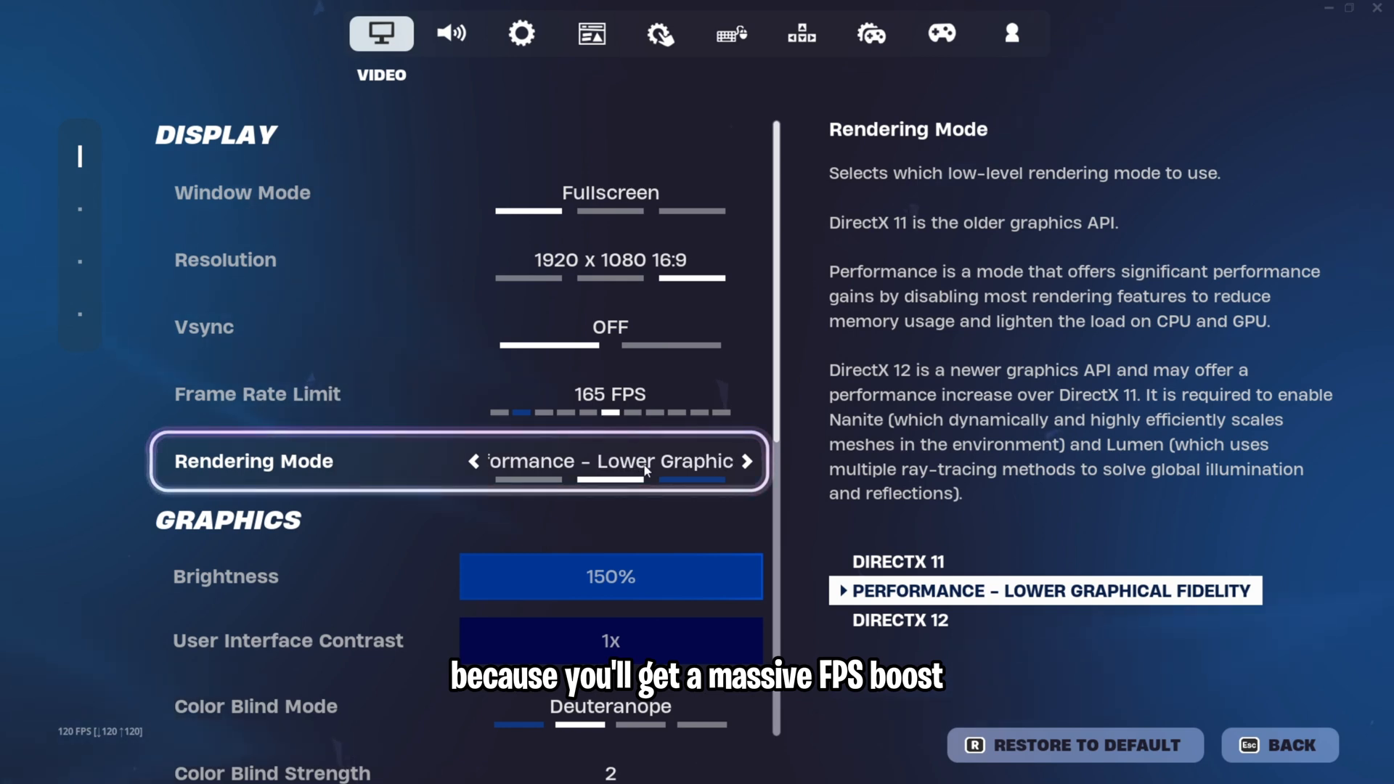
scroll("down", 3)
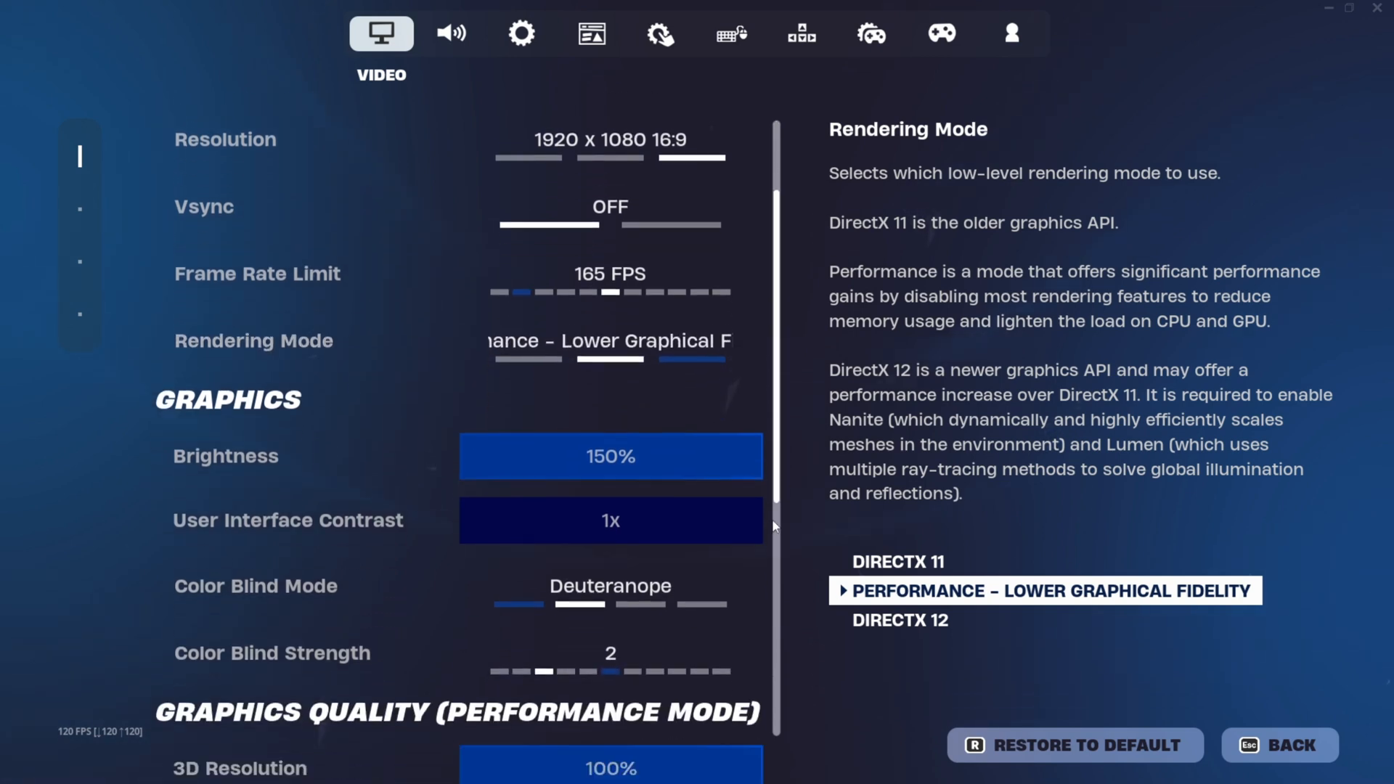
scroll("down", 3)
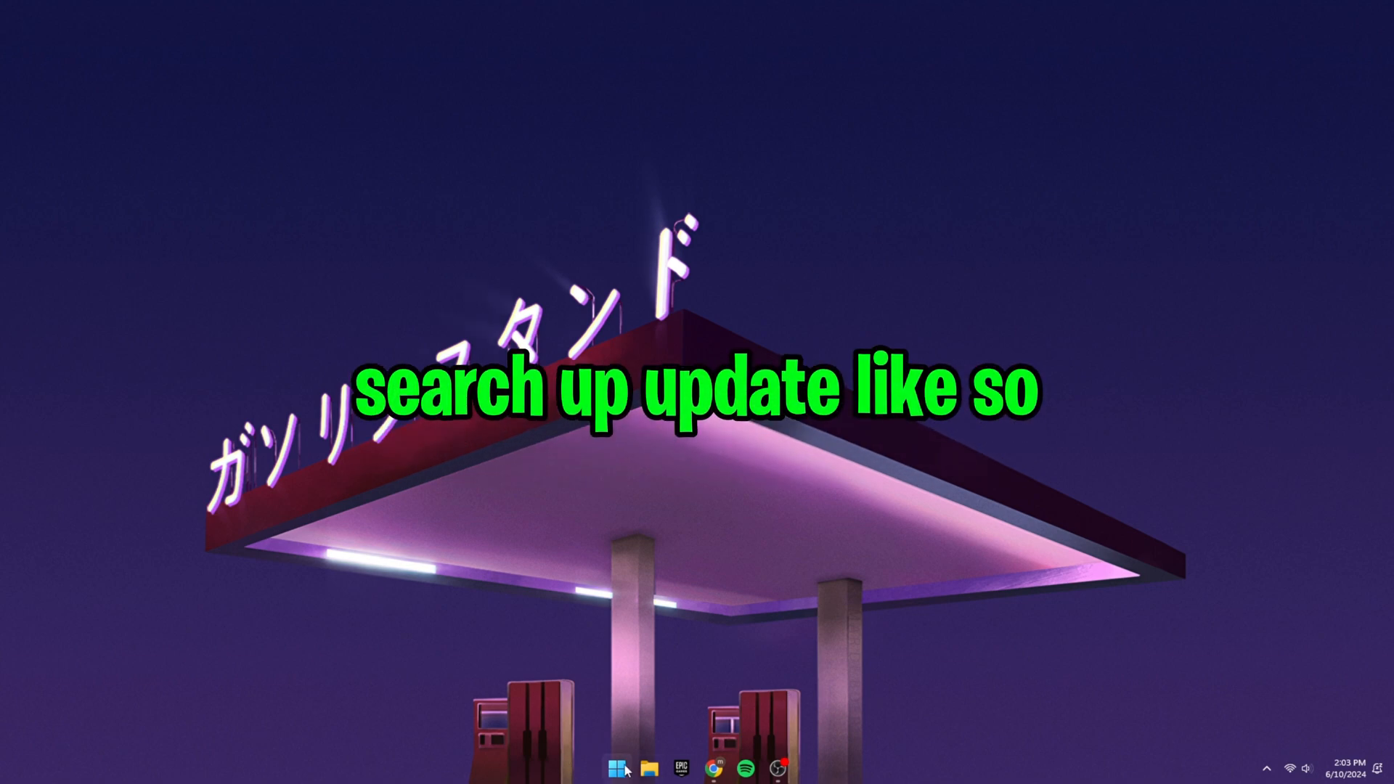
type("update")
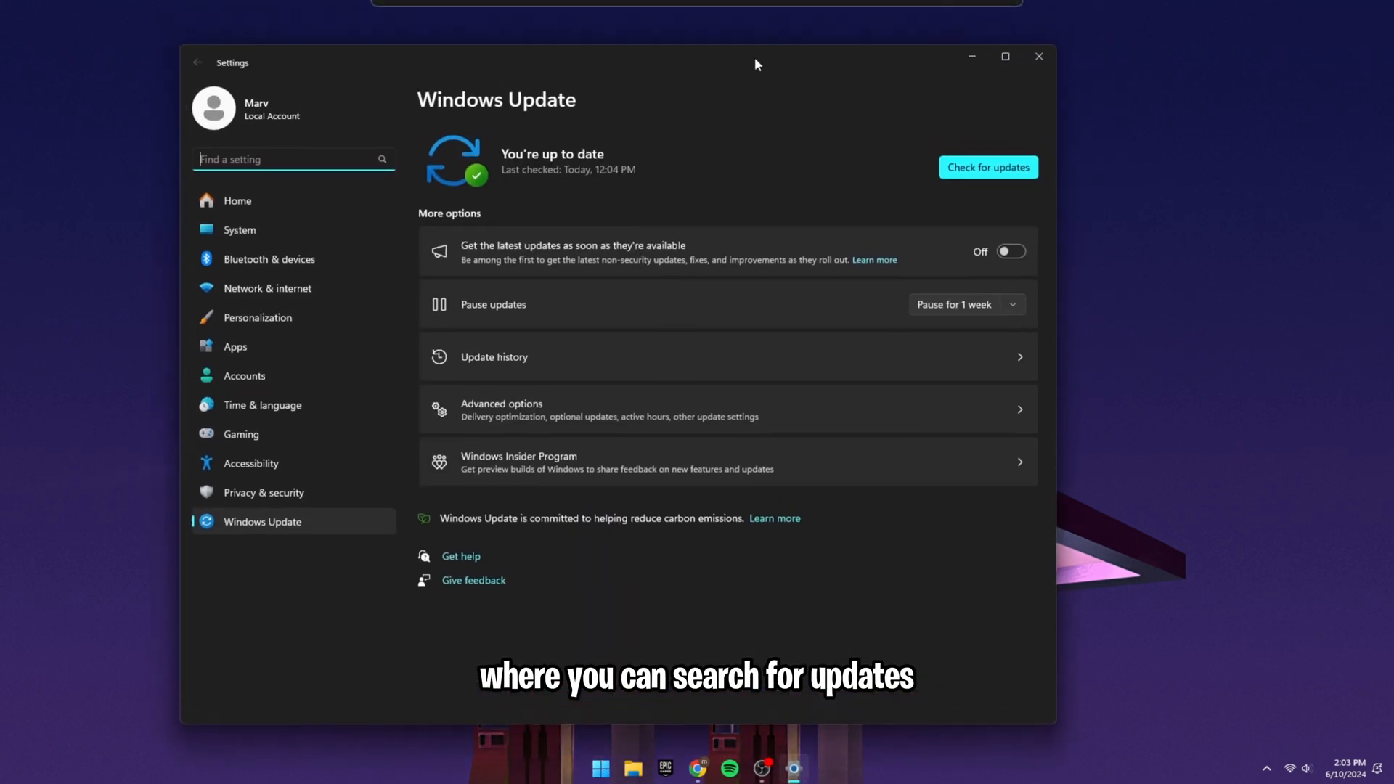
- Run Check for updates on the Windows Update page
left_click(987, 167)
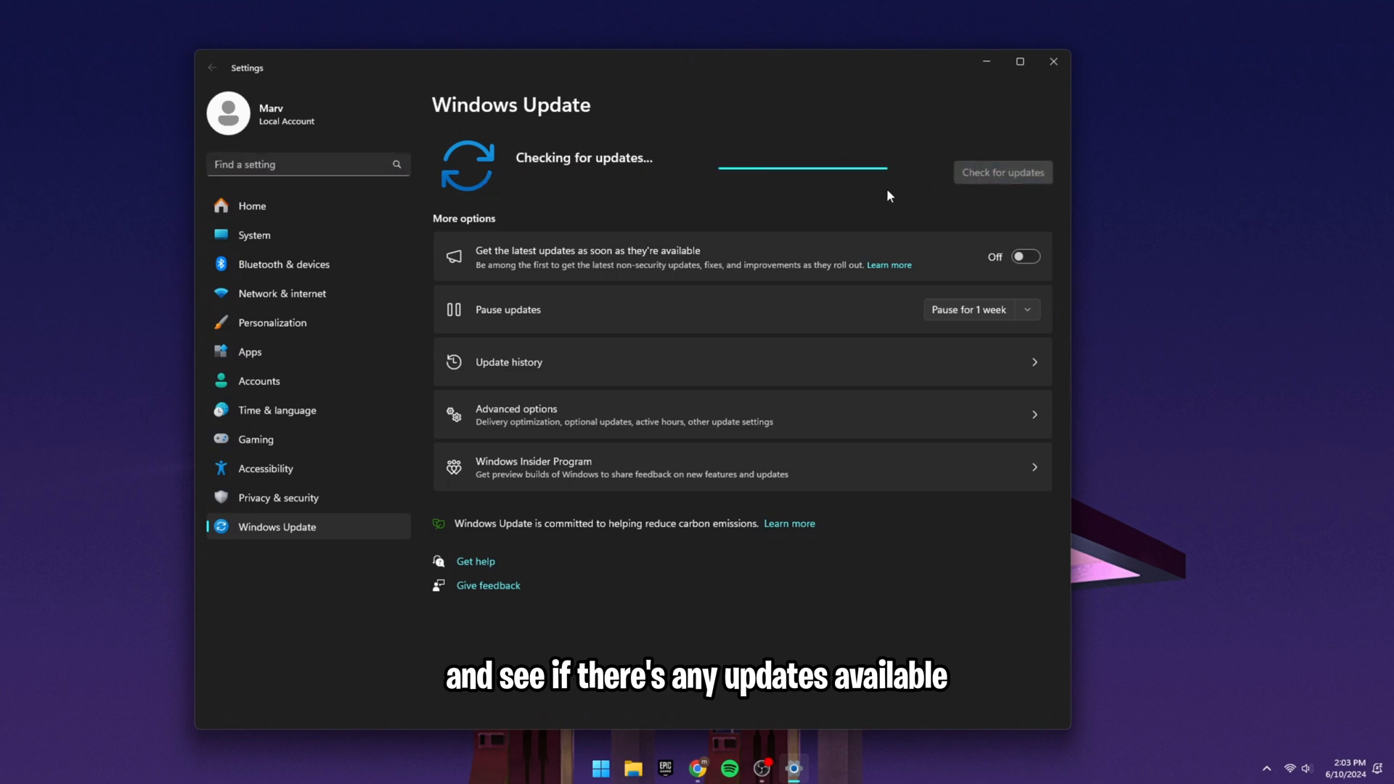
mouse_move(826, 153)
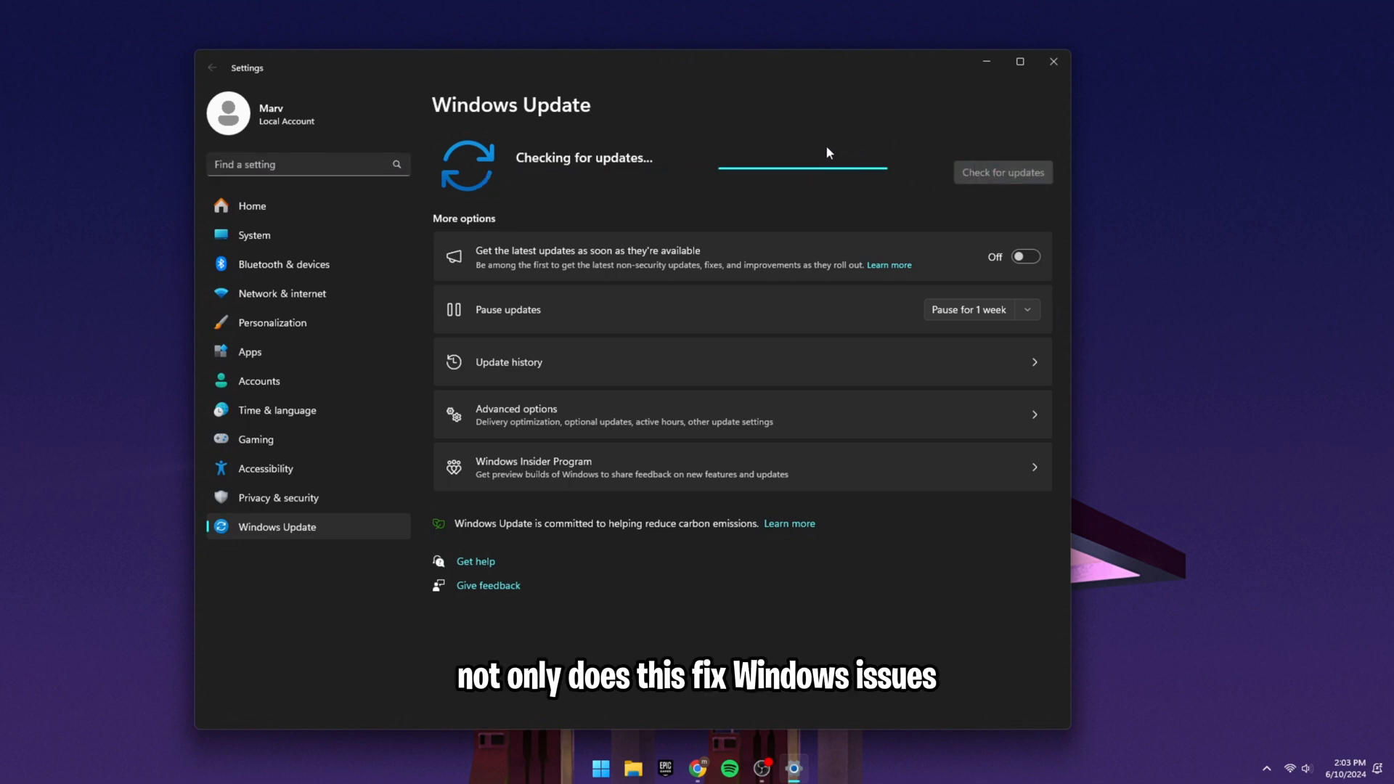
mouse_move(869, 113)
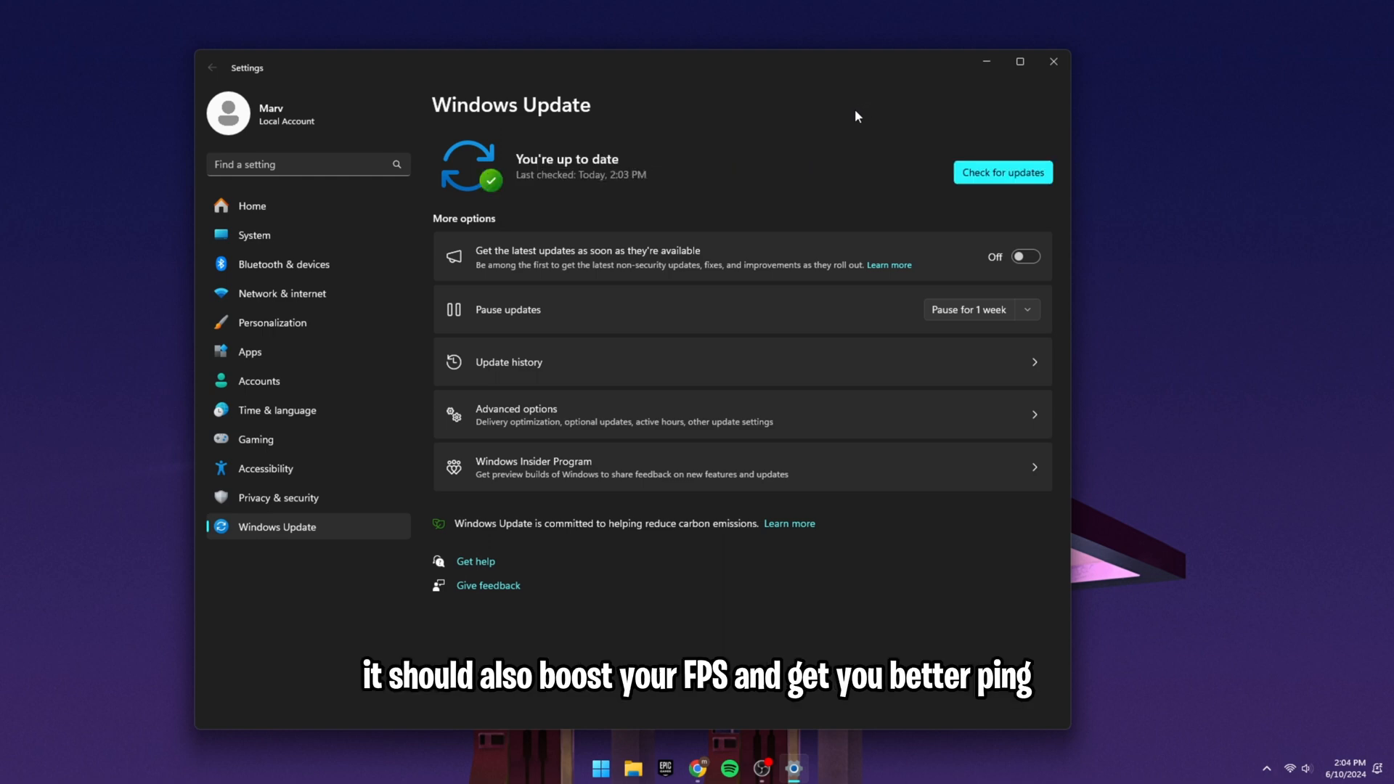
mouse_move(818, 126)
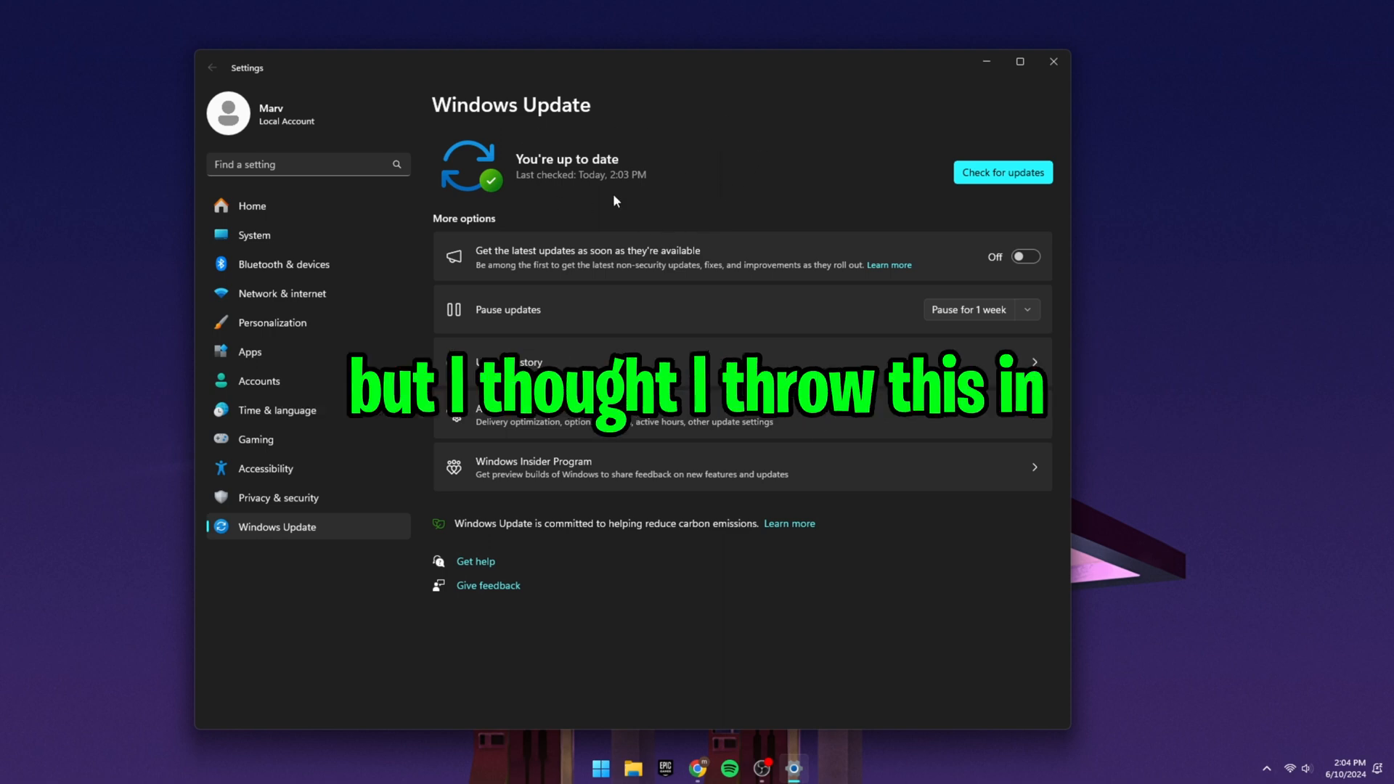
mouse_move(723, 118)
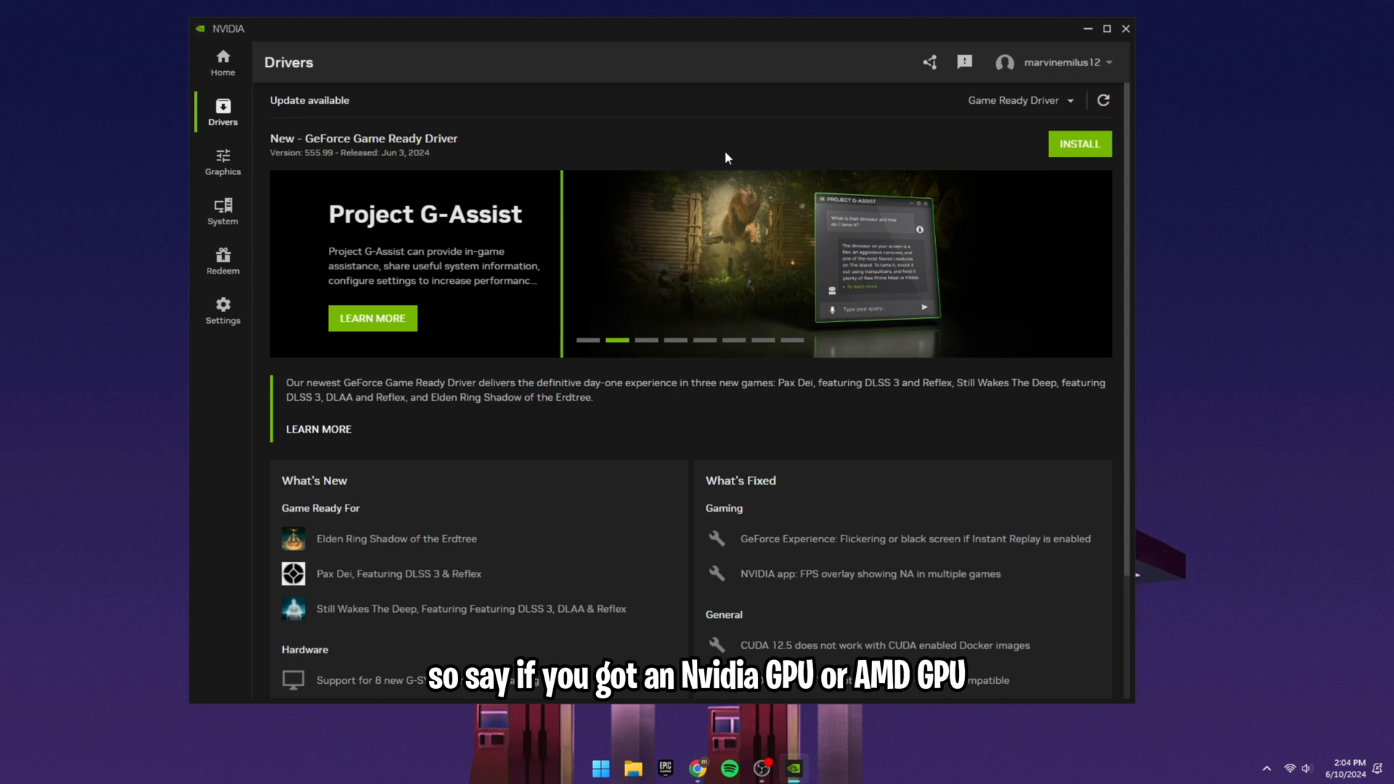
mouse_move(741, 171)
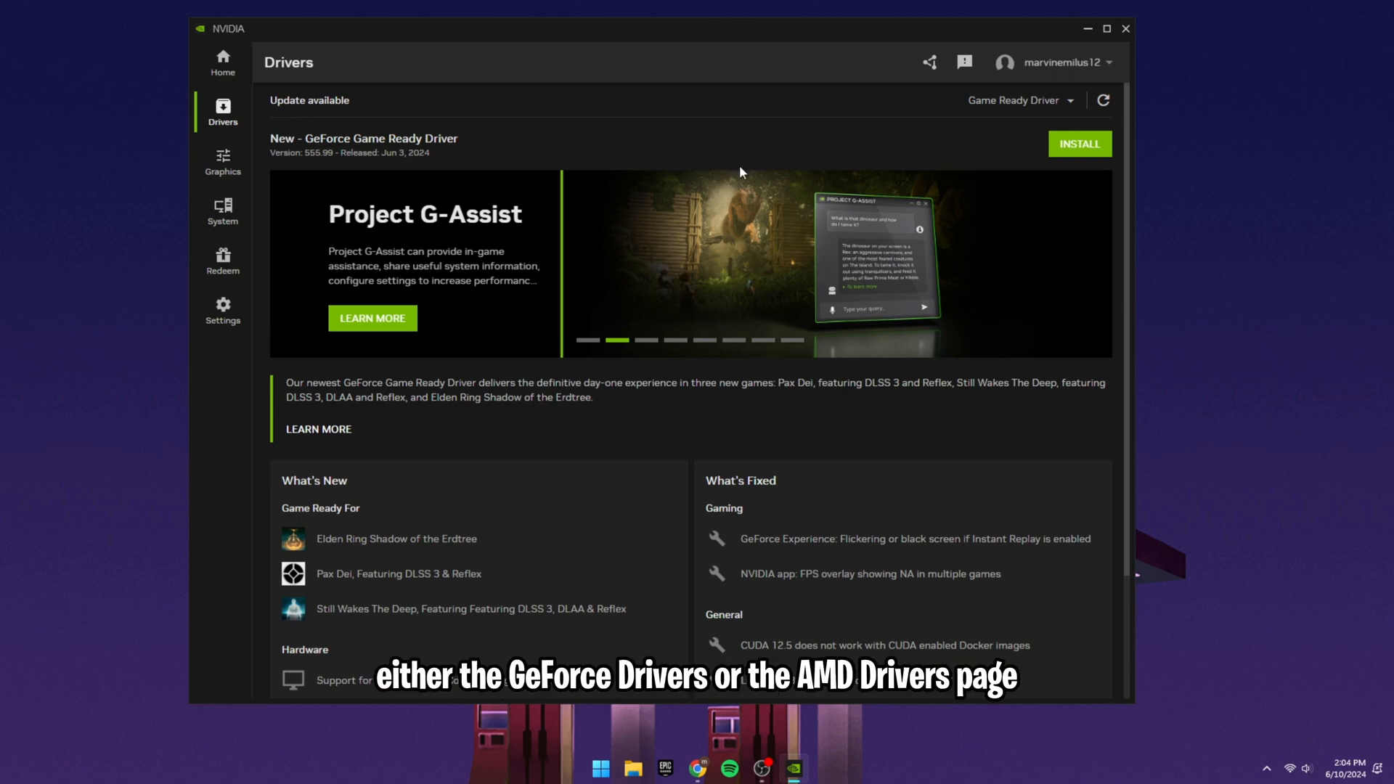